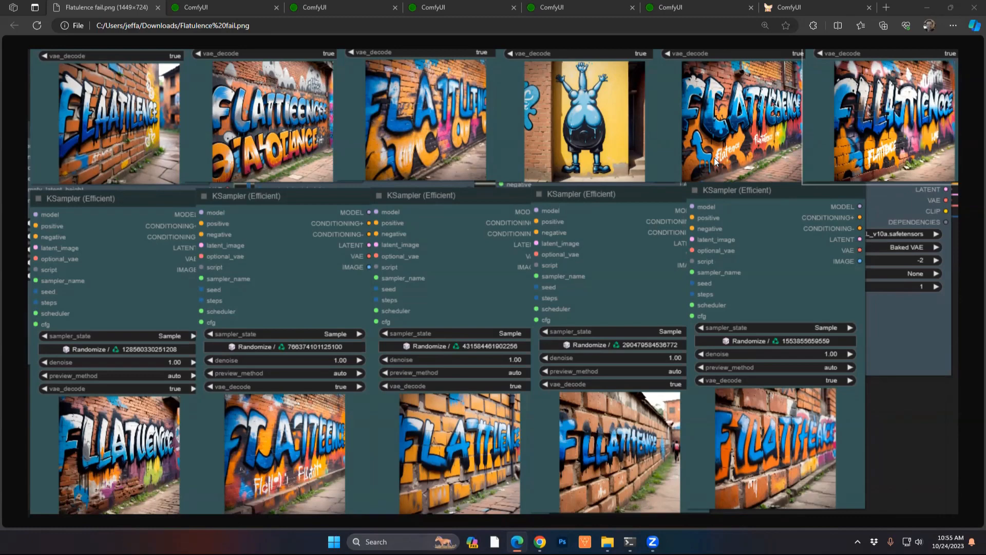
mouse_move(275, 113)
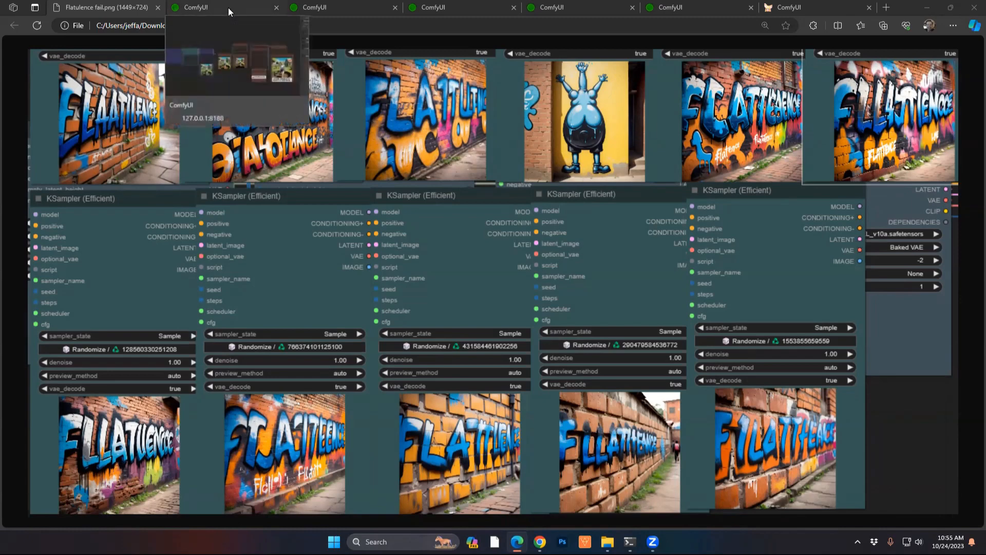
Step: Browse the 1001 Fonts New & Fresh Fonts page, then close that tab
click(100, 6)
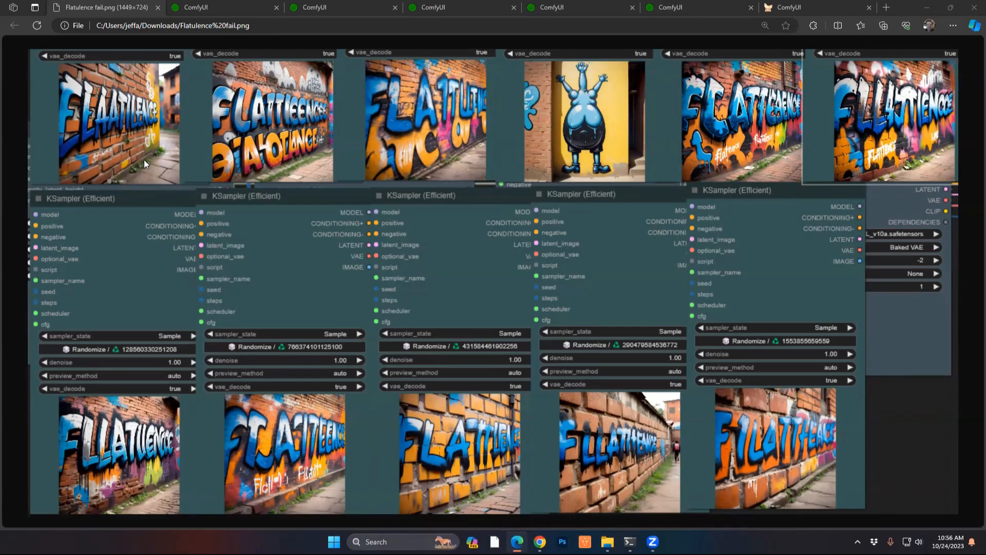
click(213, 8)
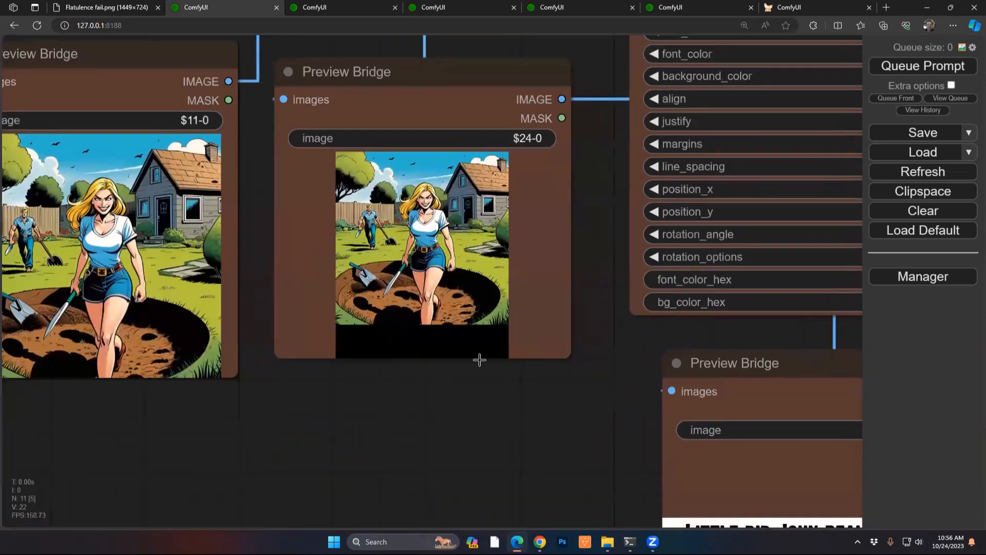
mouse_move(455, 305)
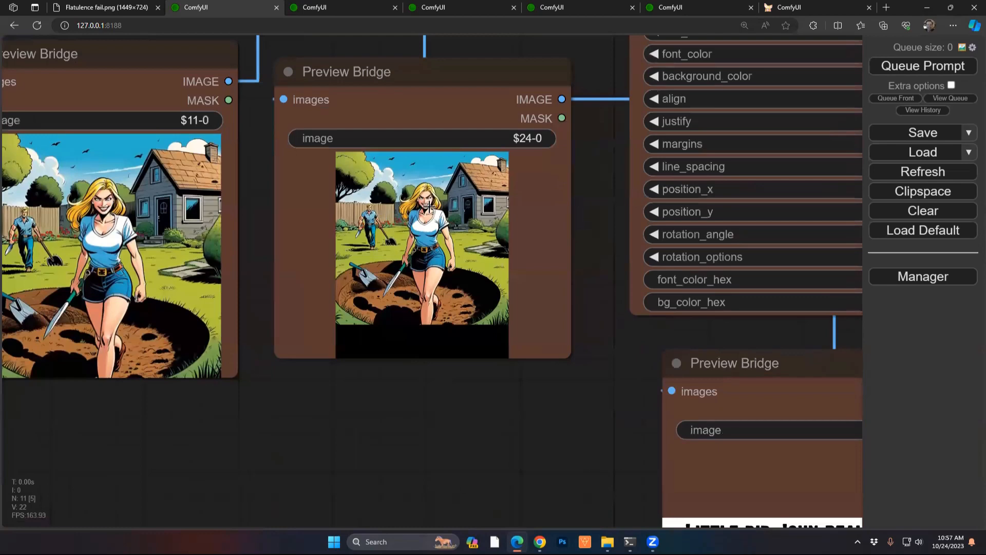
mouse_move(510, 301)
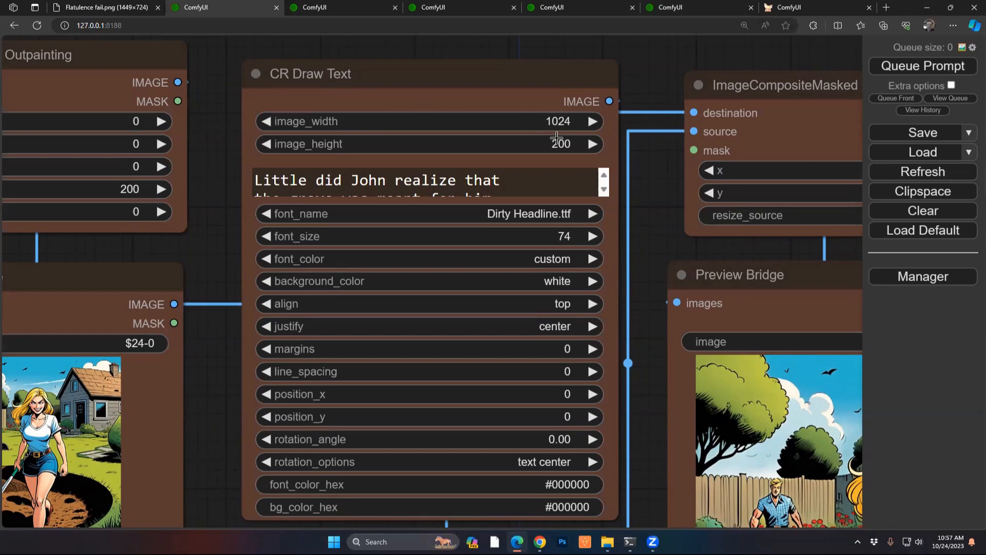
mouse_move(440, 235)
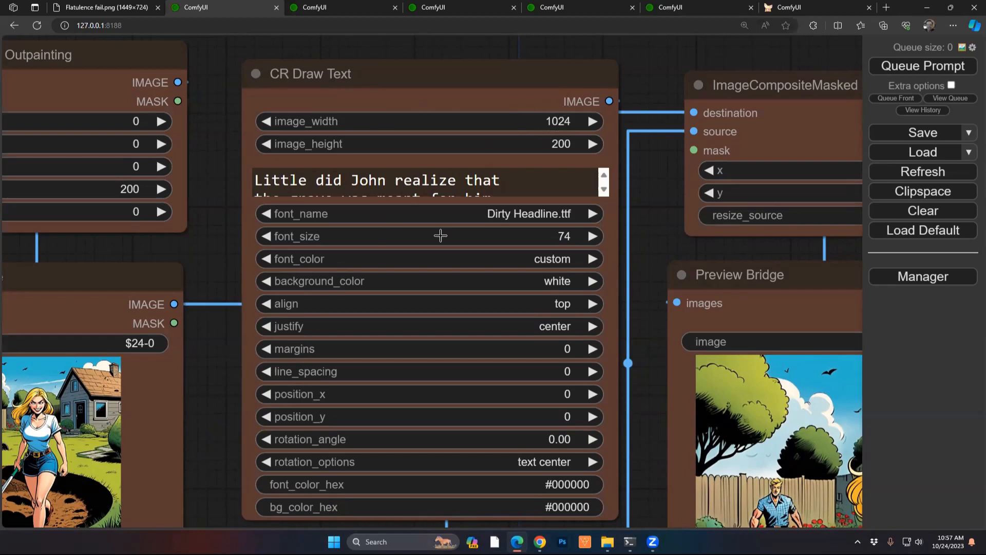
mouse_move(319, 213)
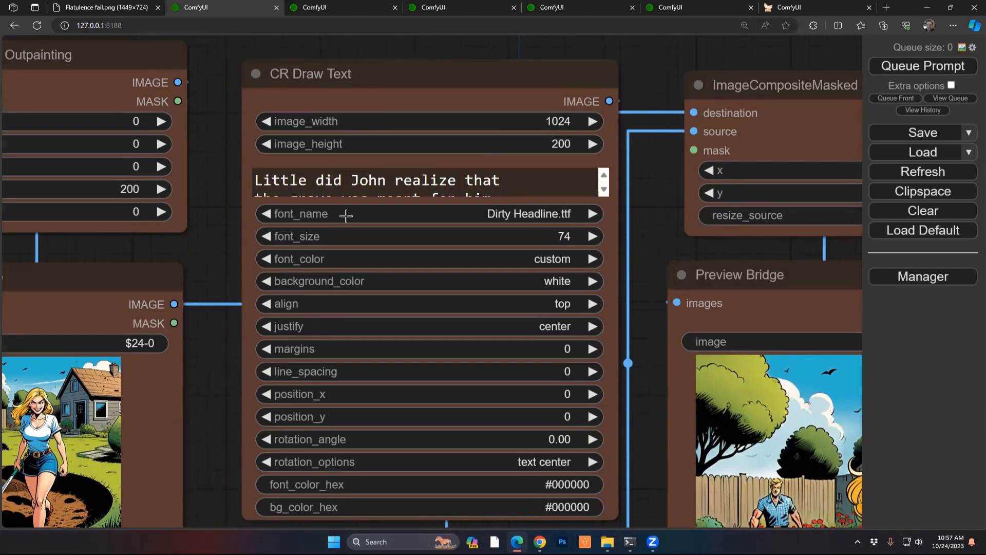
mouse_move(215, 244)
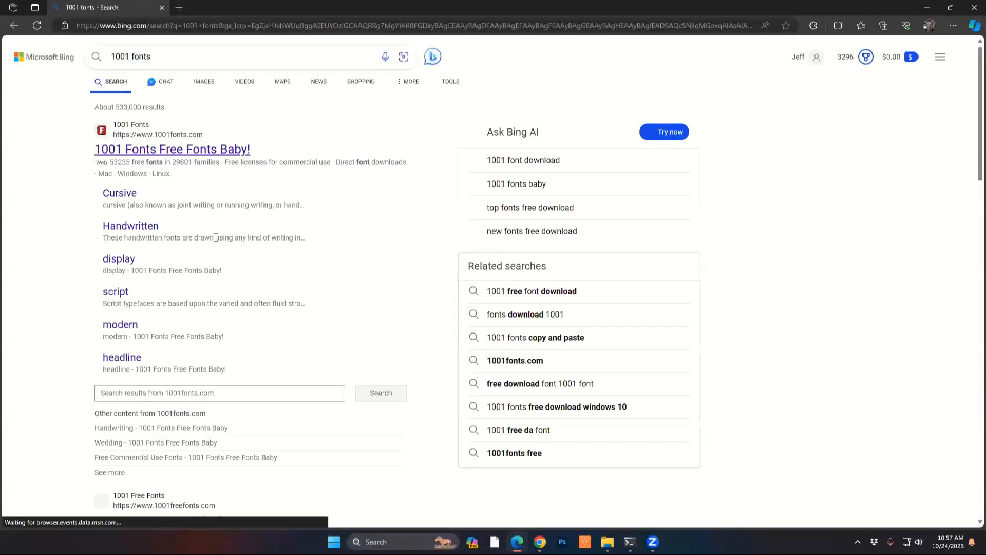
click(172, 149)
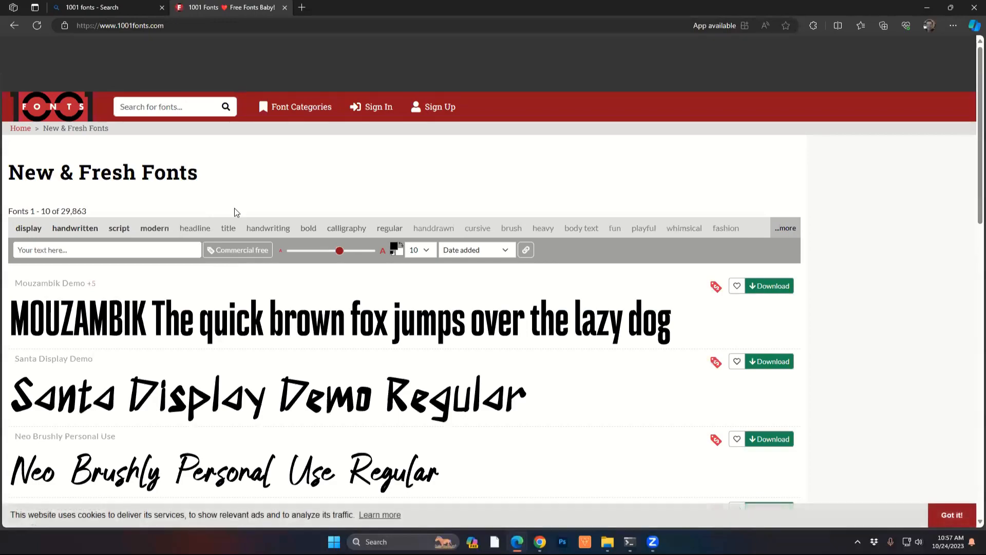
scroll(down, 3)
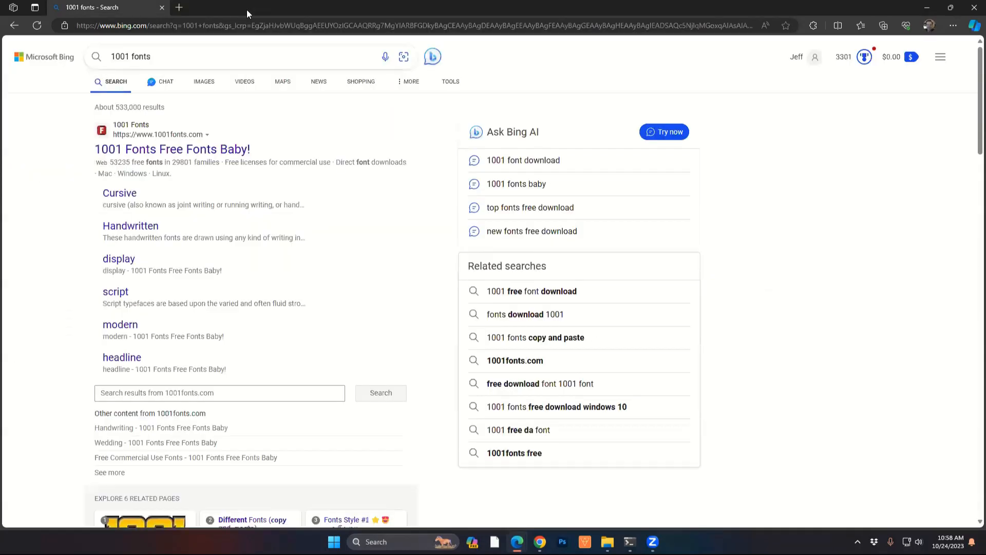
click(224, 7)
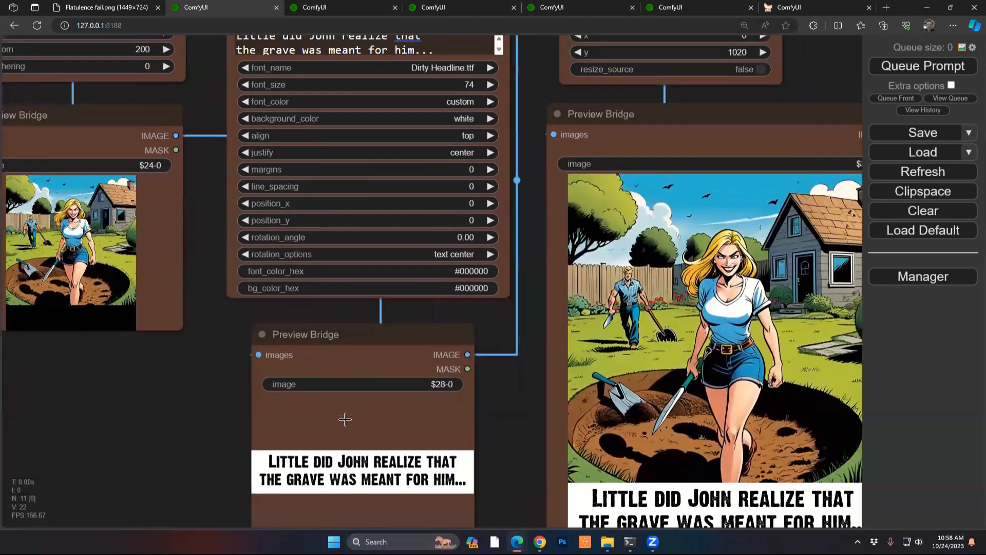
scroll(down, 3)
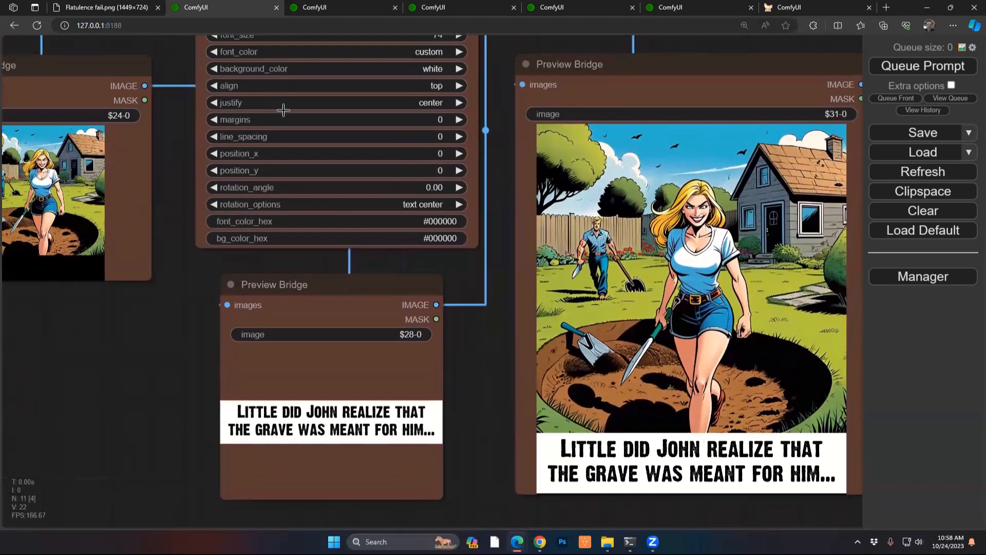
mouse_move(285, 191)
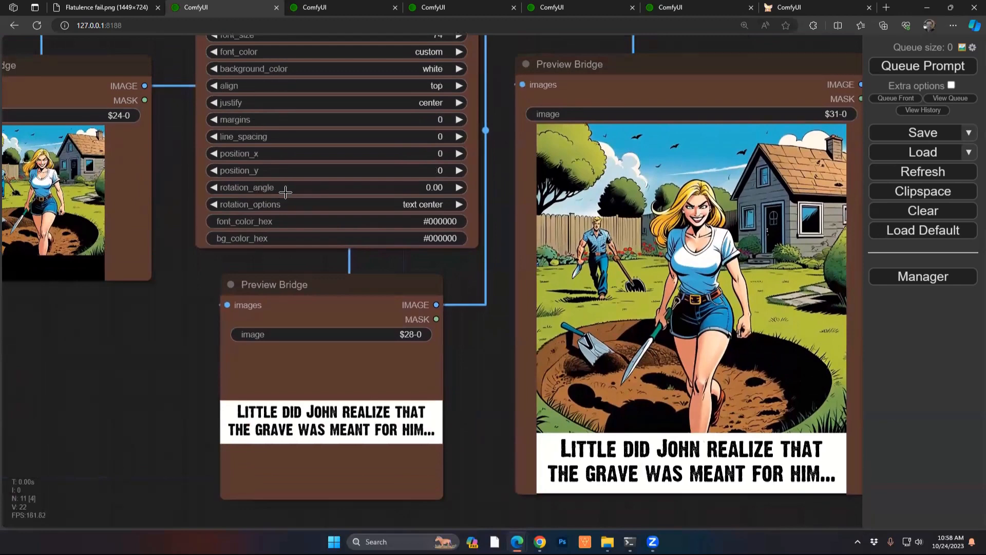
mouse_move(185, 162)
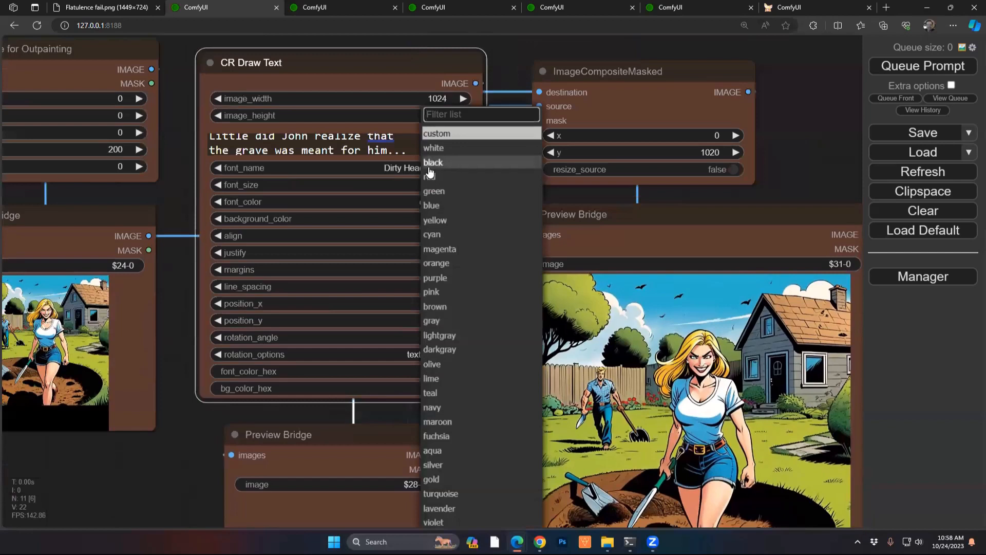
click(437, 133)
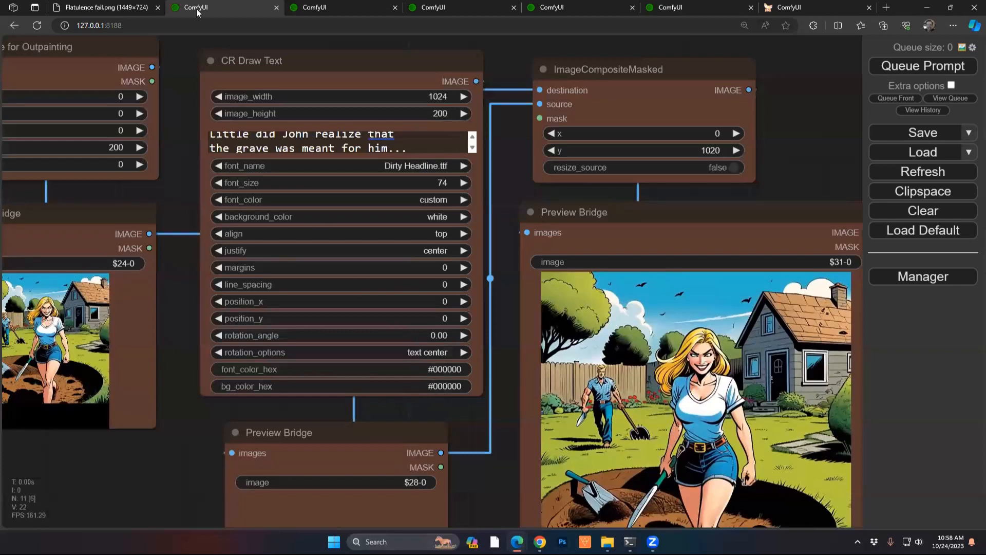
click(886, 6)
text(he)
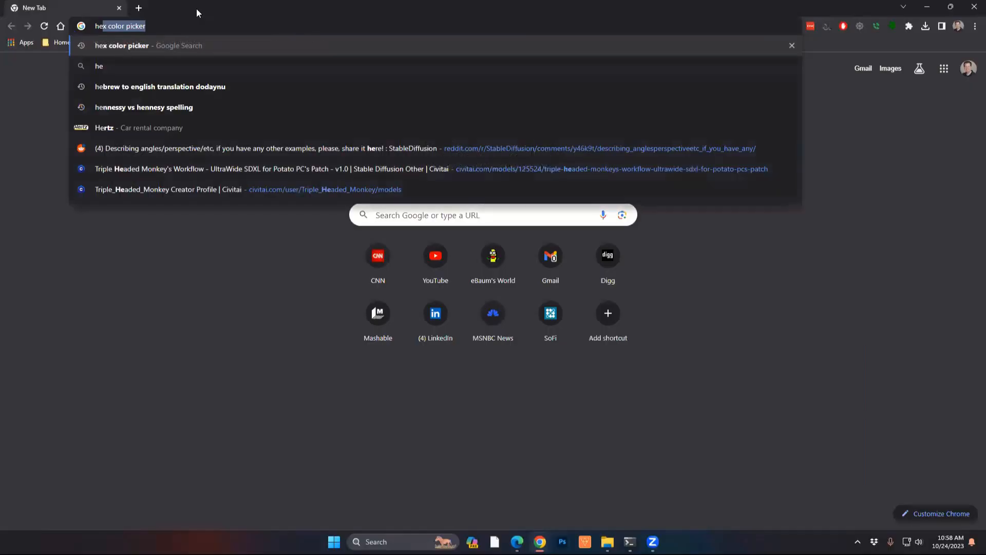
Step: Pick a bright green in Google's hex colour picker and copy #15db07
key(Enter)
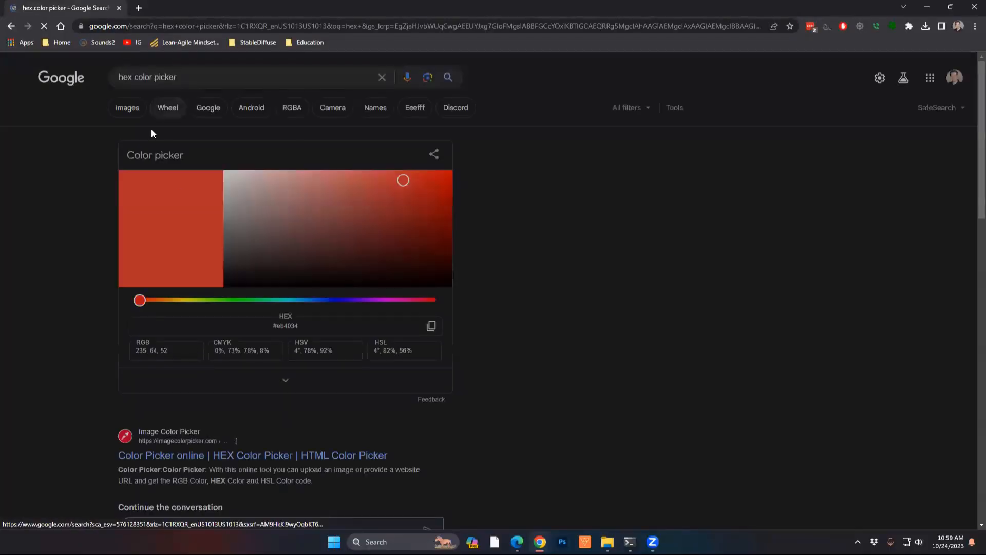
drag(140, 300, 233, 300)
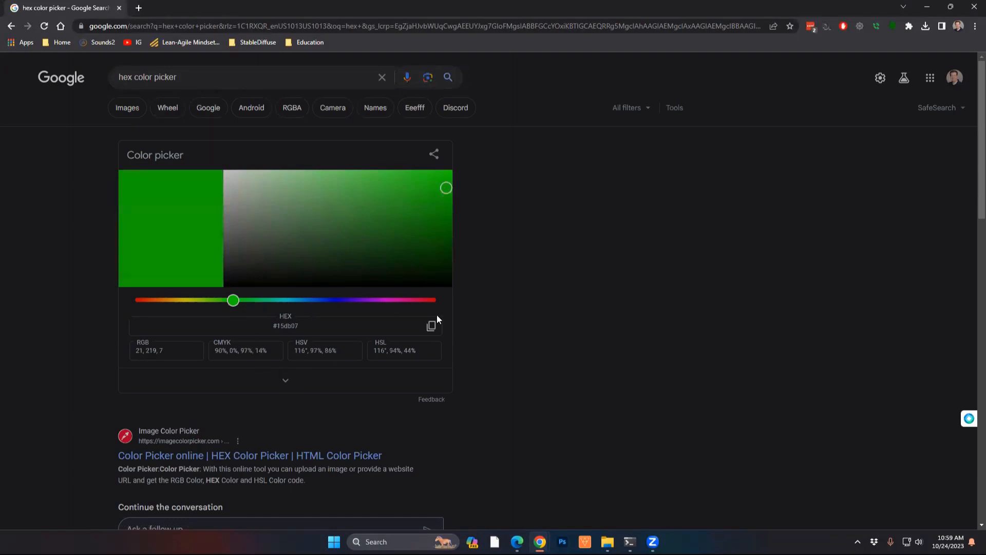
click(431, 326)
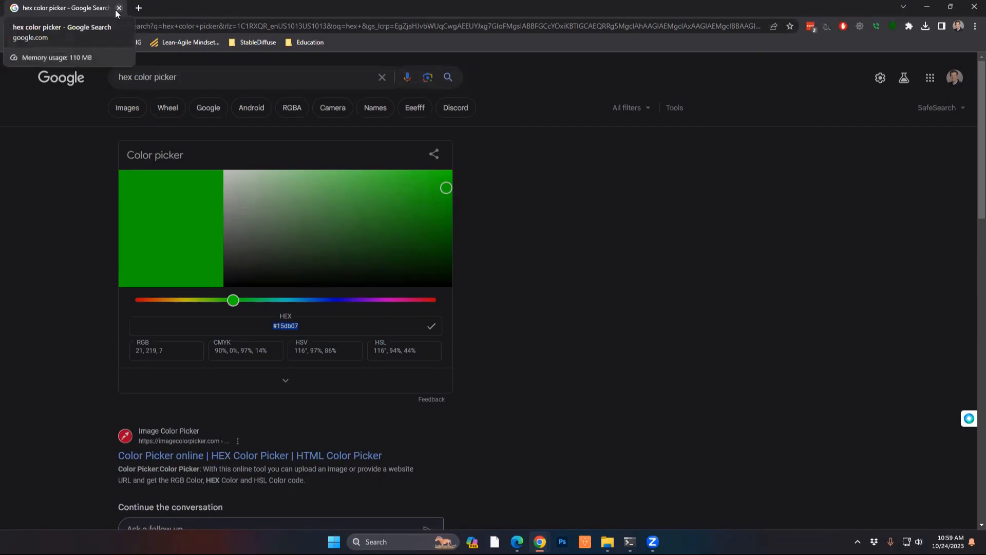
click(221, 6)
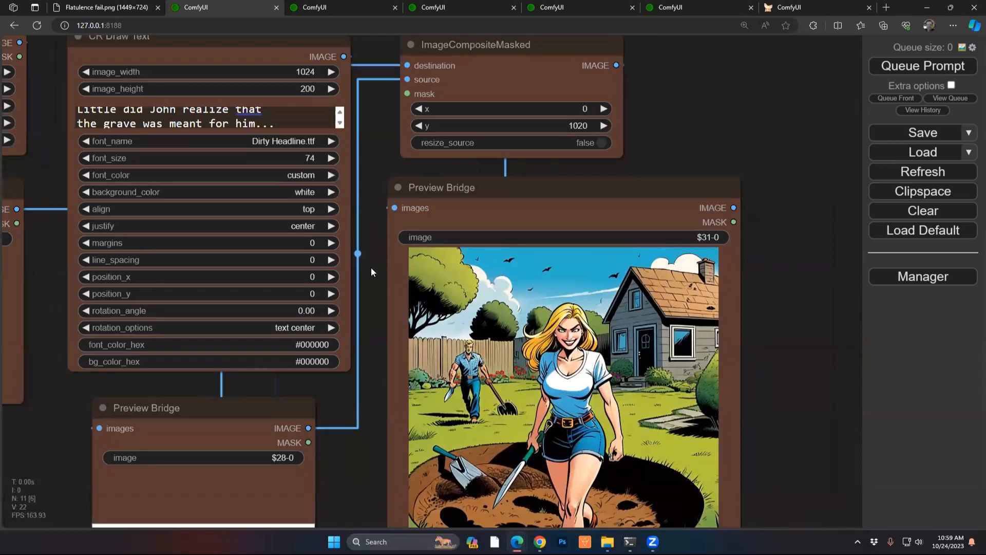
scroll(down, 3)
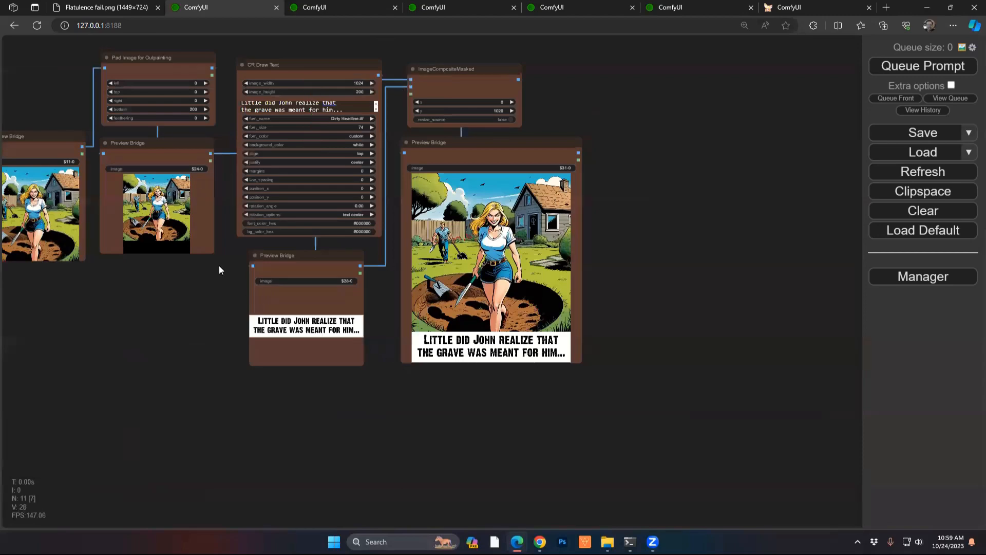
mouse_move(402, 165)
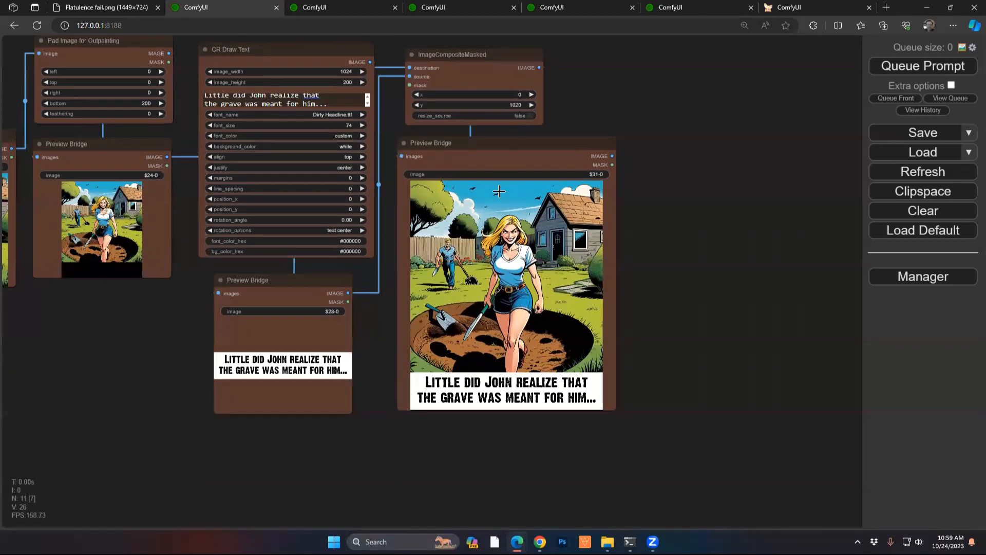
drag(497, 192, 661, 364)
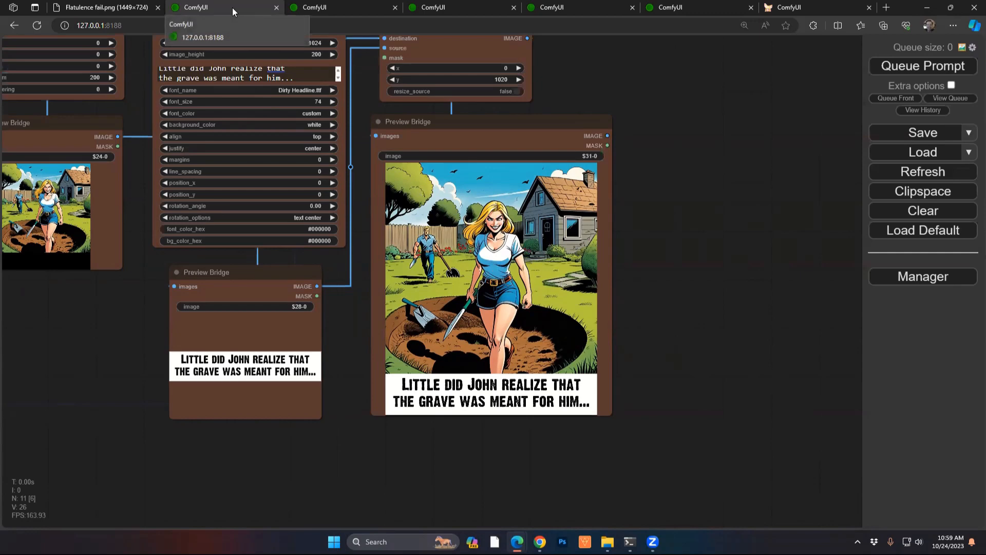
click(343, 6)
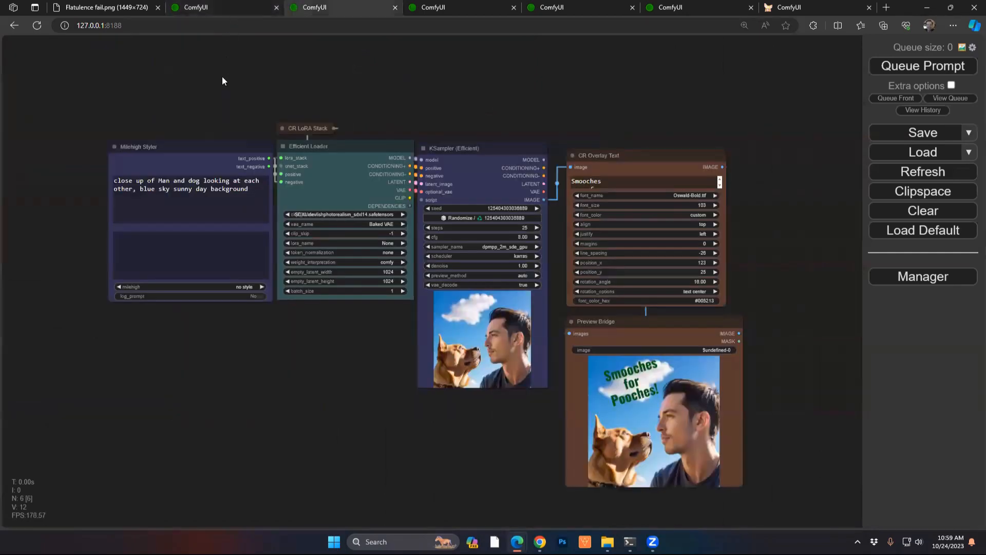
mouse_move(208, 76)
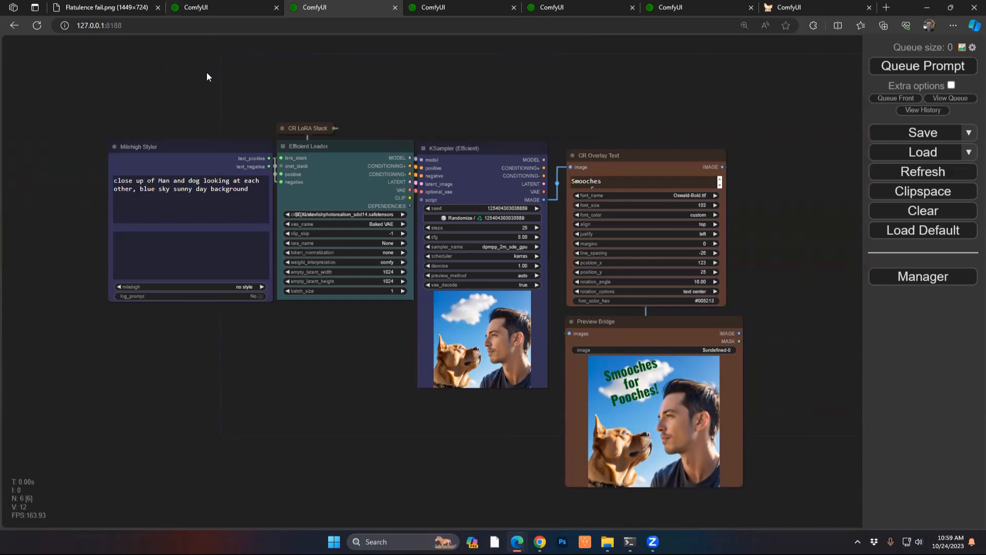
mouse_move(769, 481)
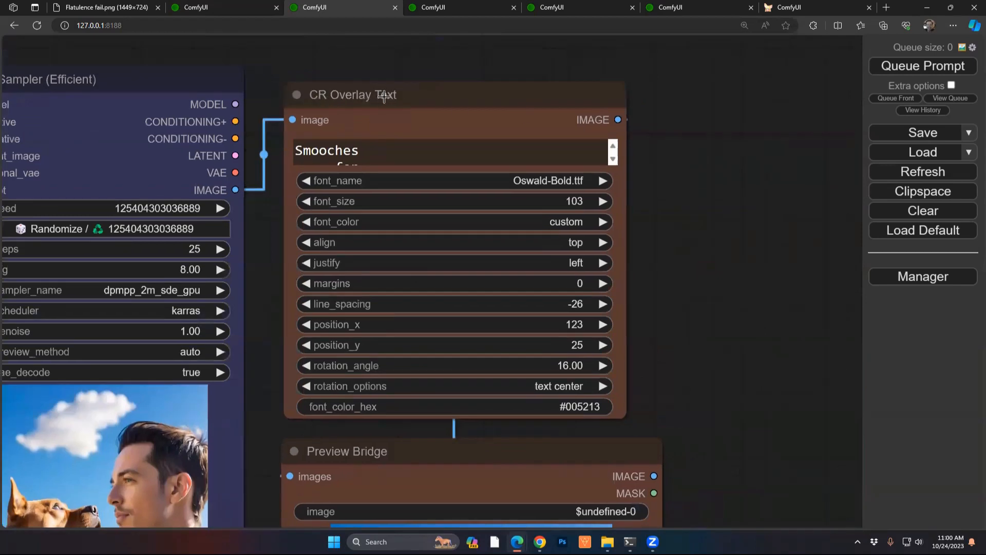
click(497, 149)
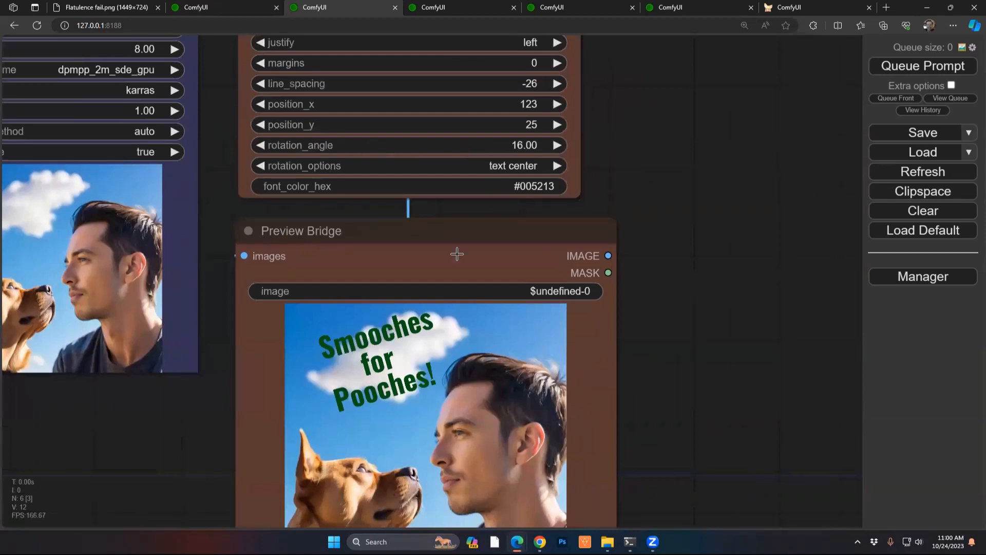
mouse_move(420, 375)
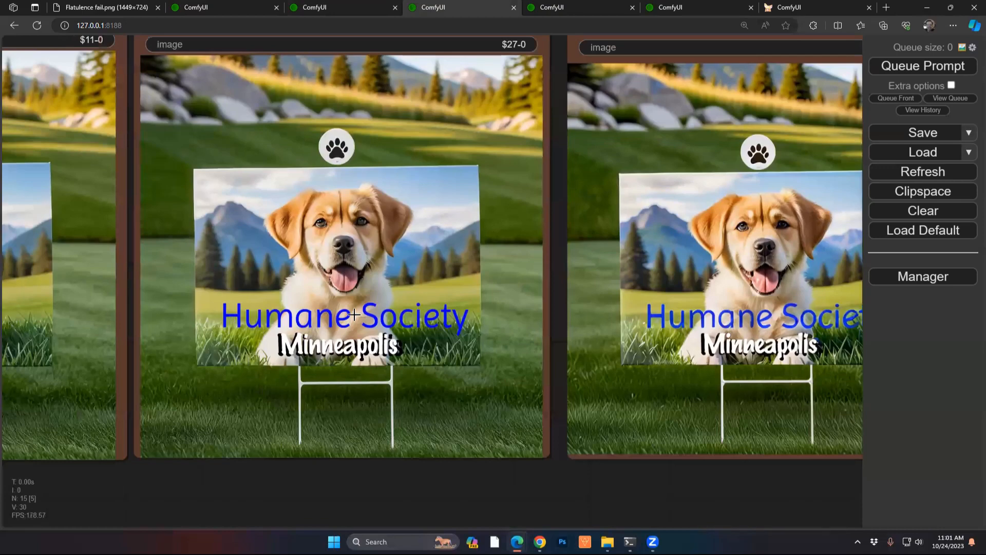
mouse_move(695, 489)
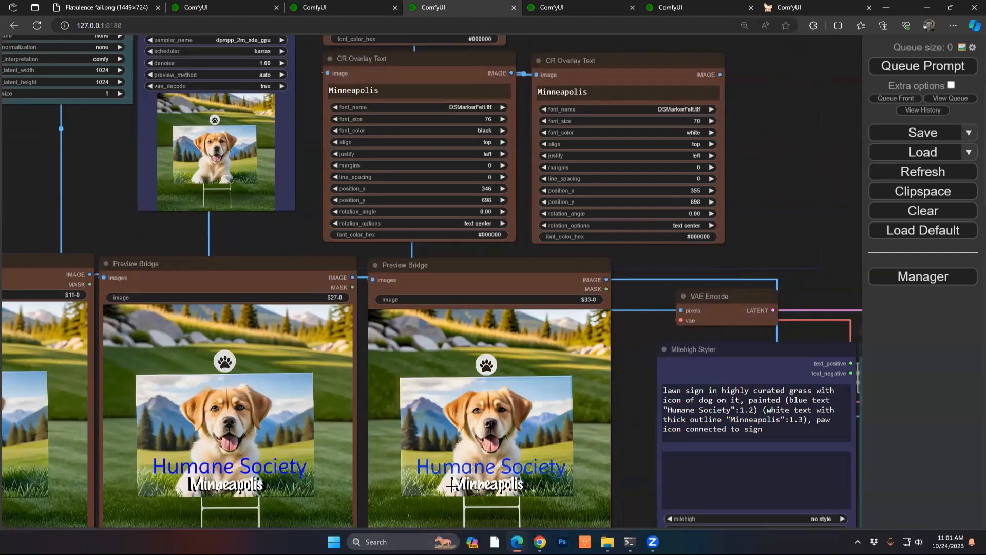
mouse_move(711, 320)
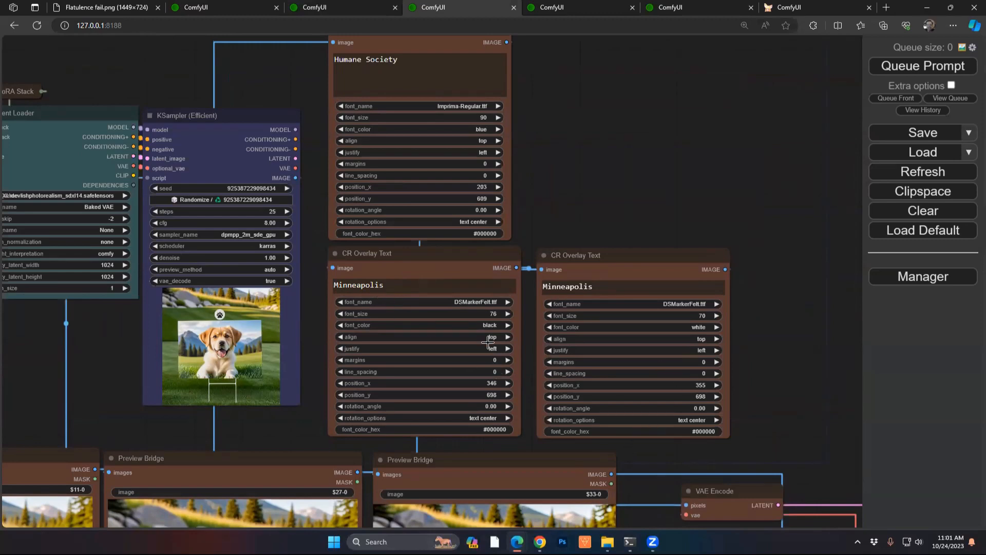
mouse_move(662, 296)
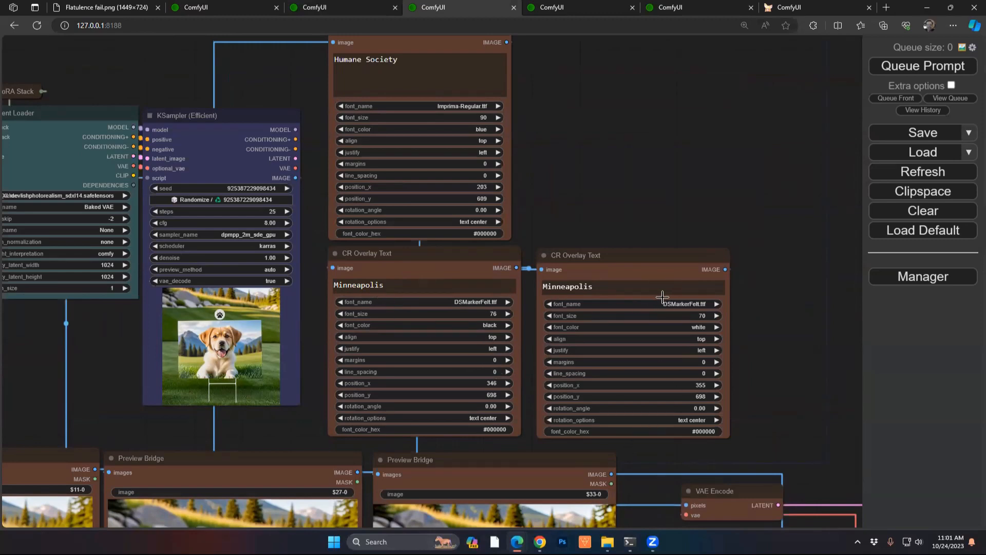
mouse_move(405, 76)
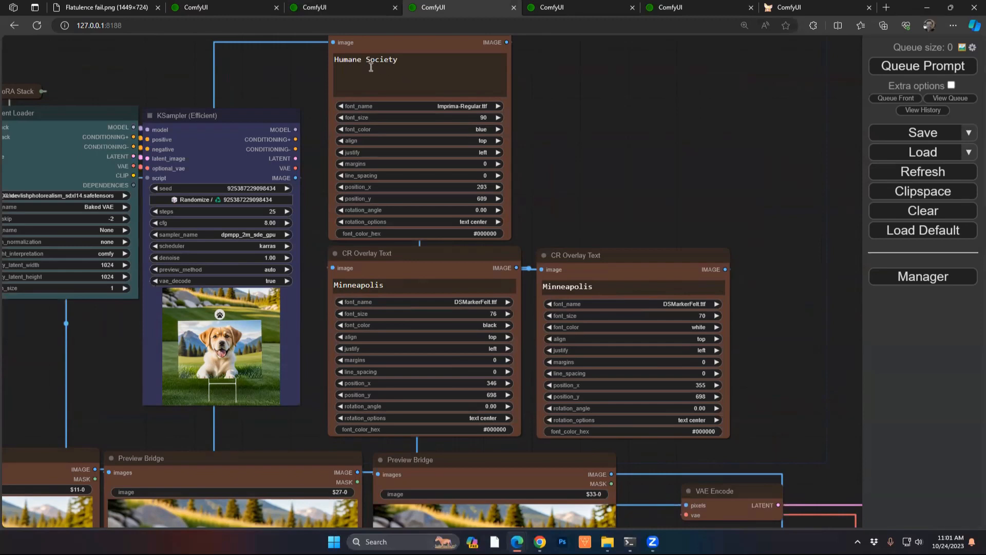
mouse_move(413, 218)
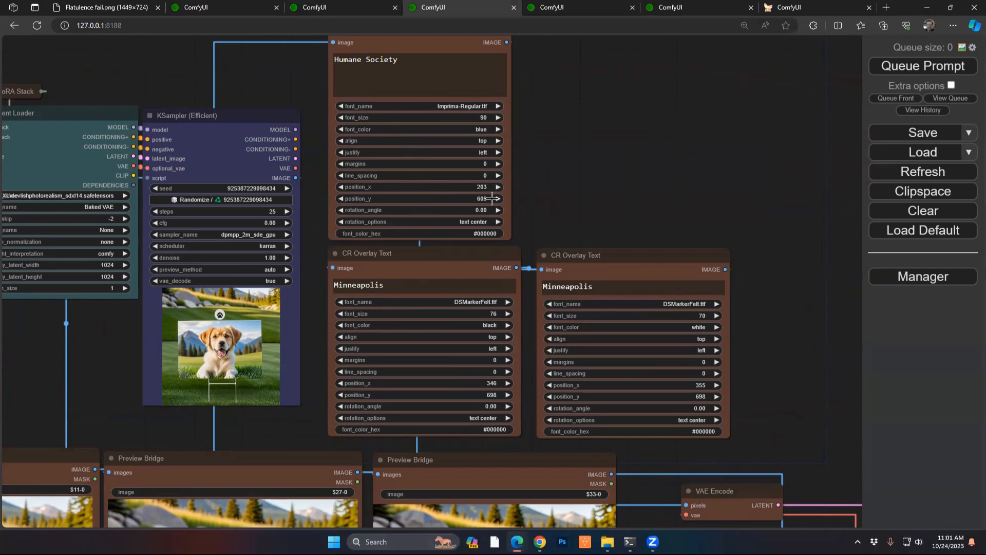
Step: Move the Humane Society overlay text to position 173, 654
drag(478, 186, 466, 186)
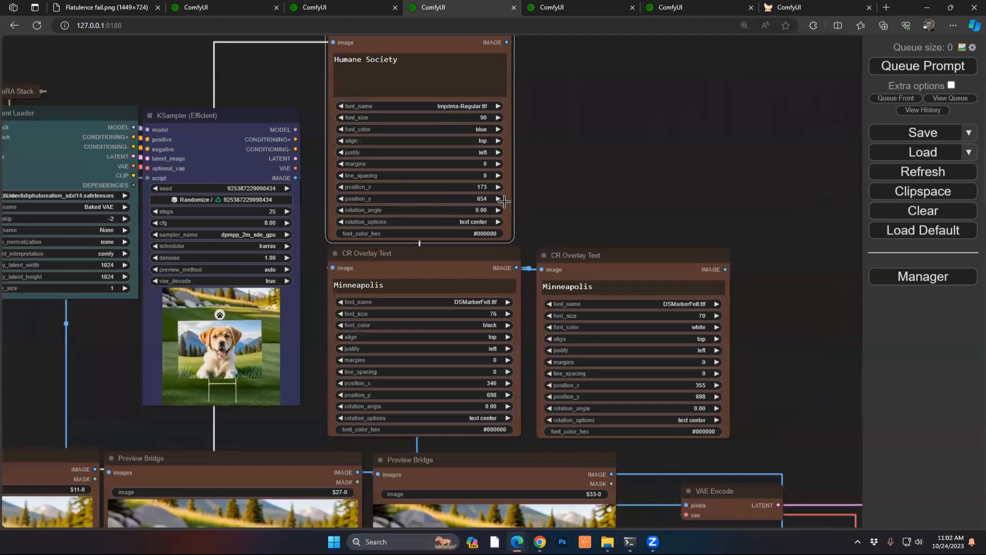
mouse_move(406, 230)
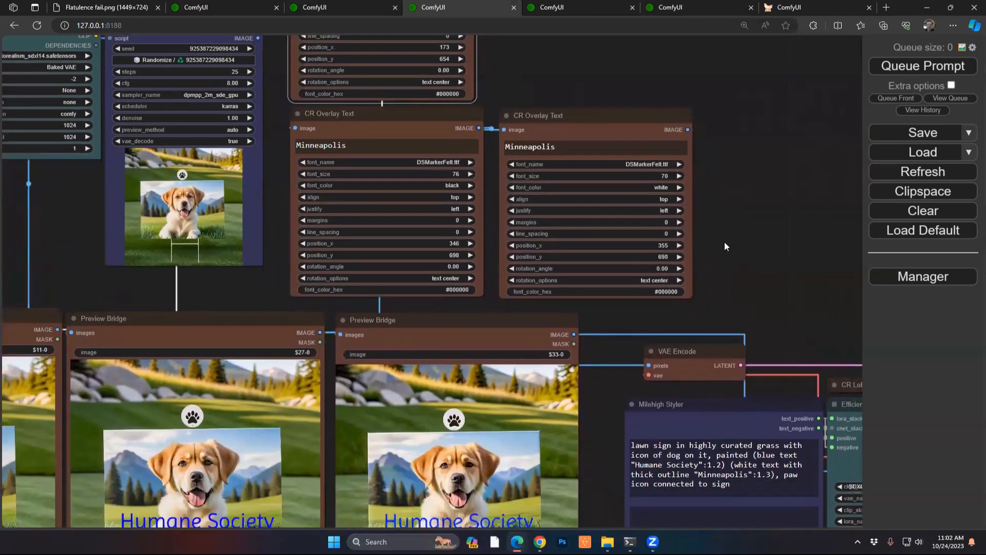
scroll(down, 3)
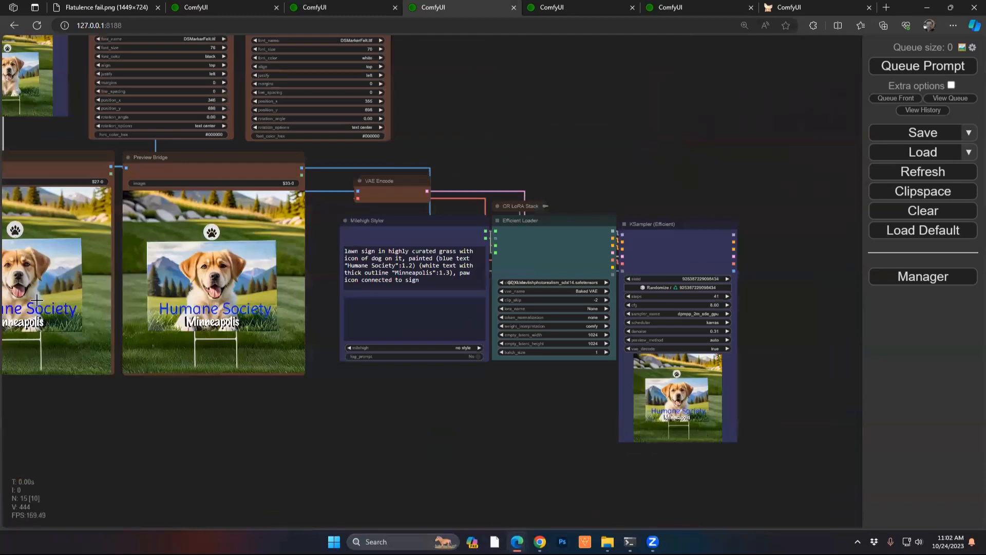
mouse_move(376, 175)
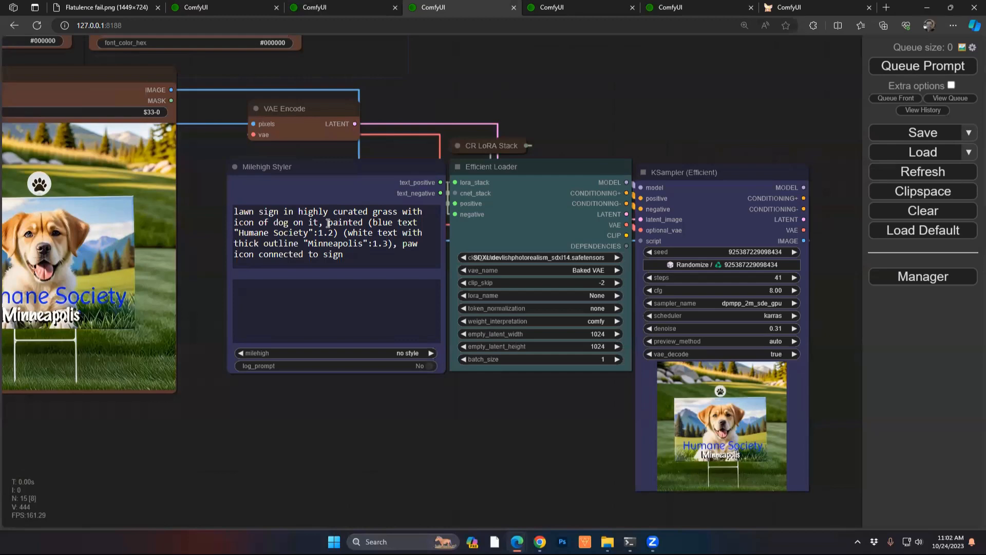
drag(326, 222, 373, 232)
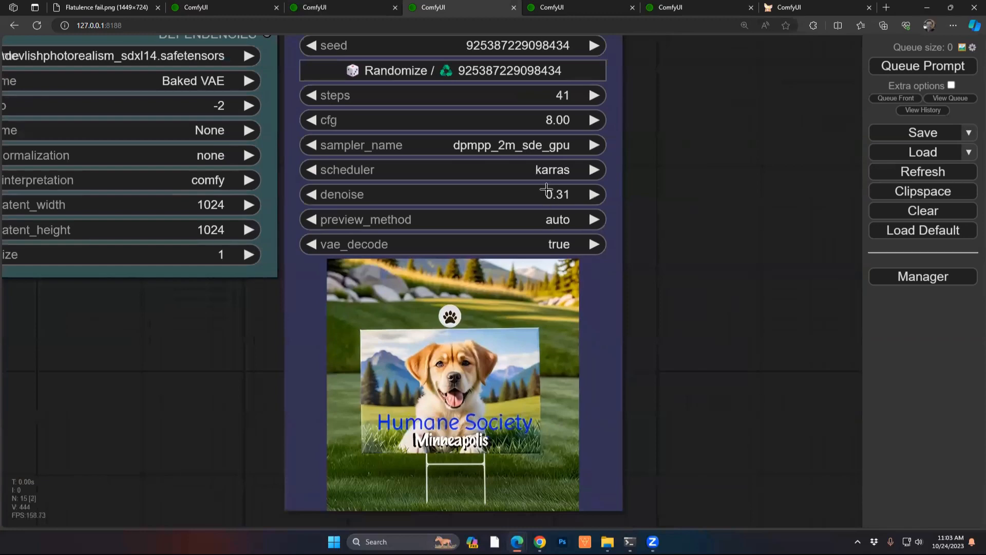
mouse_move(428, 414)
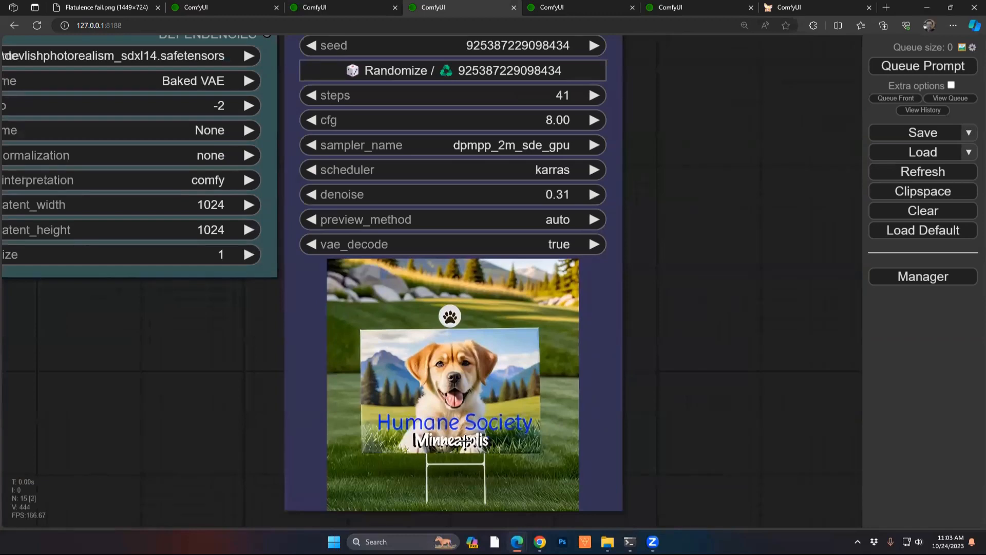
mouse_move(530, 211)
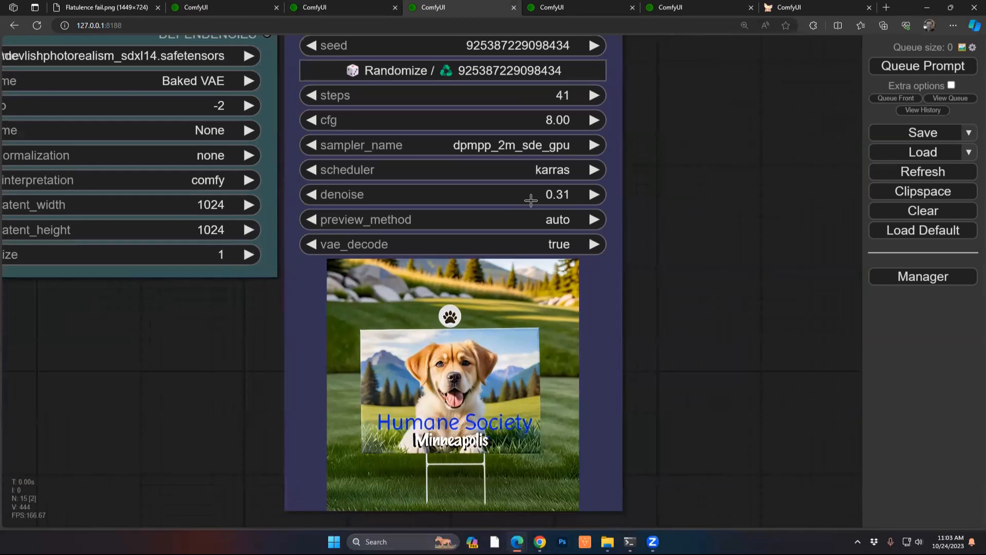
mouse_move(494, 350)
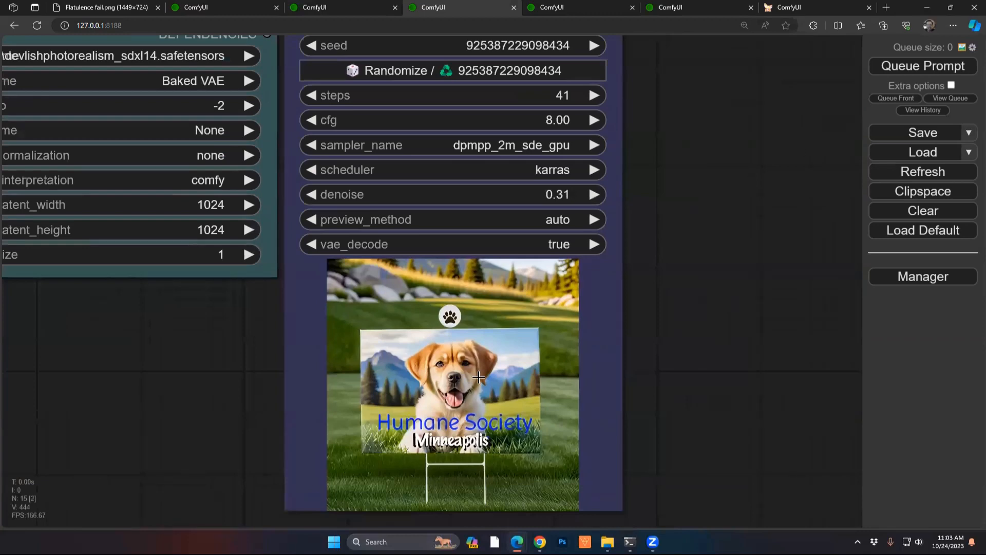
Step: Open the View Queue list of running and pending prompts
click(953, 84)
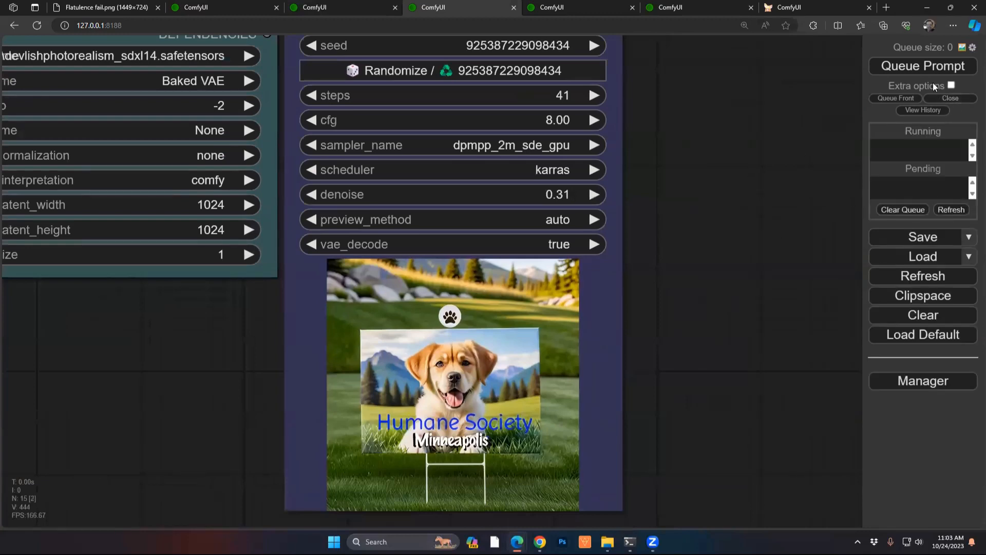
mouse_move(515, 409)
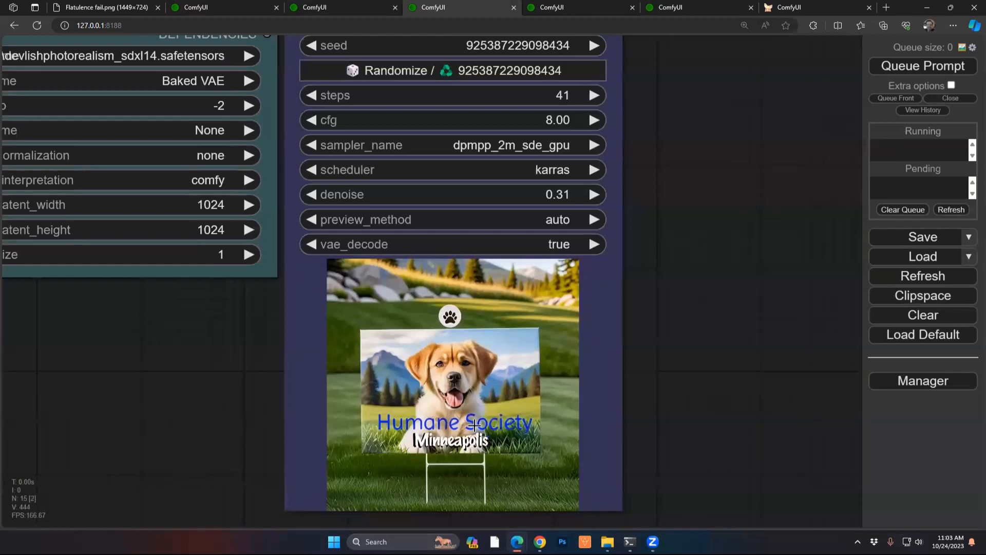
mouse_move(955, 149)
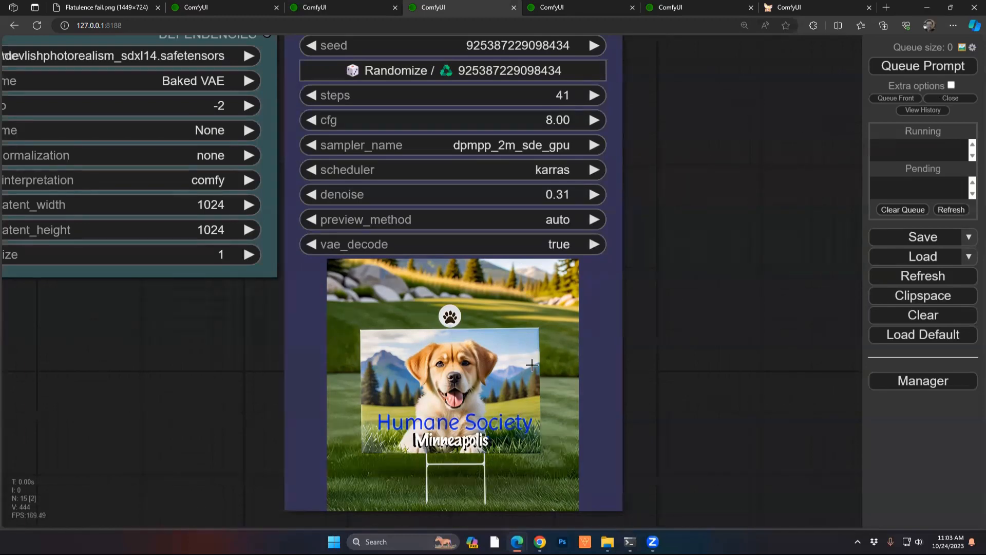
mouse_move(572, 223)
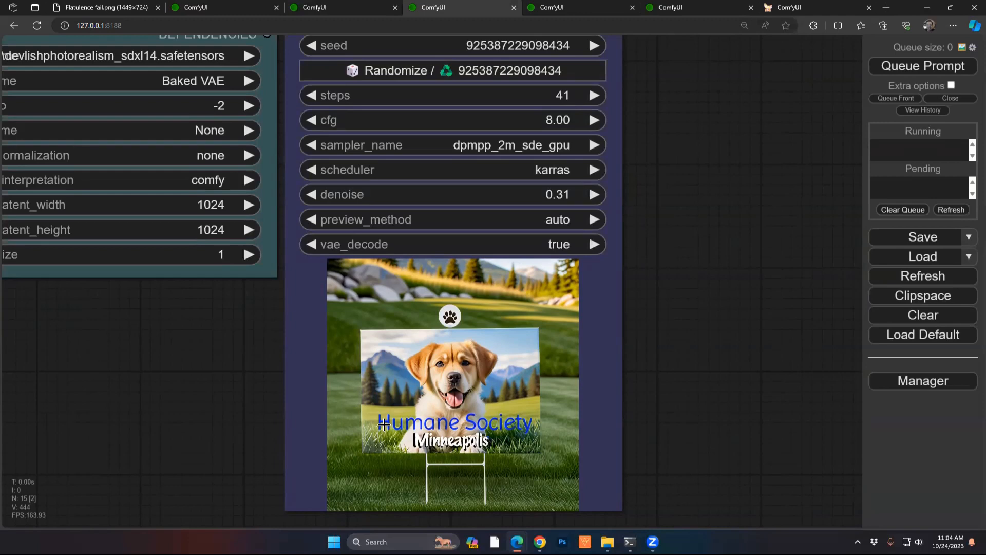
mouse_move(557, 189)
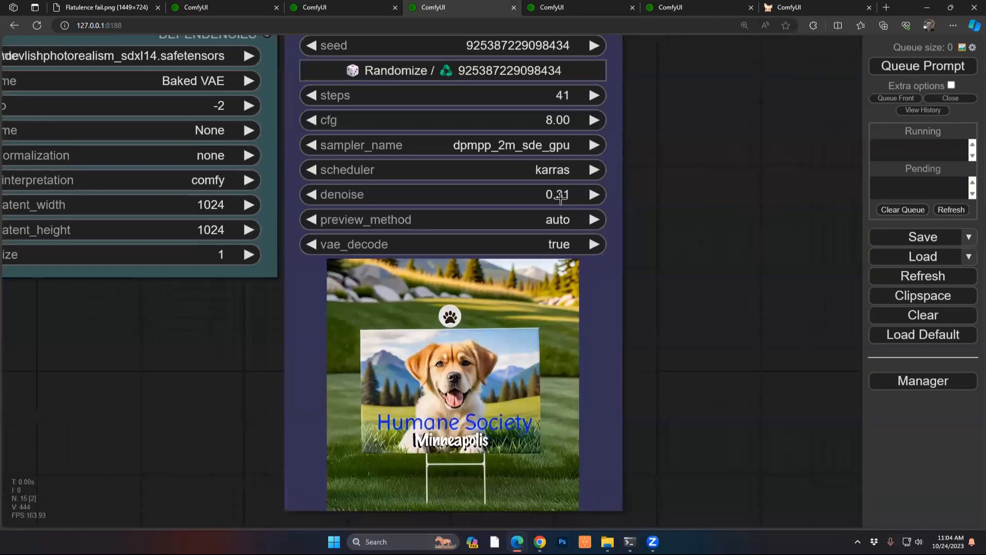
mouse_move(565, 102)
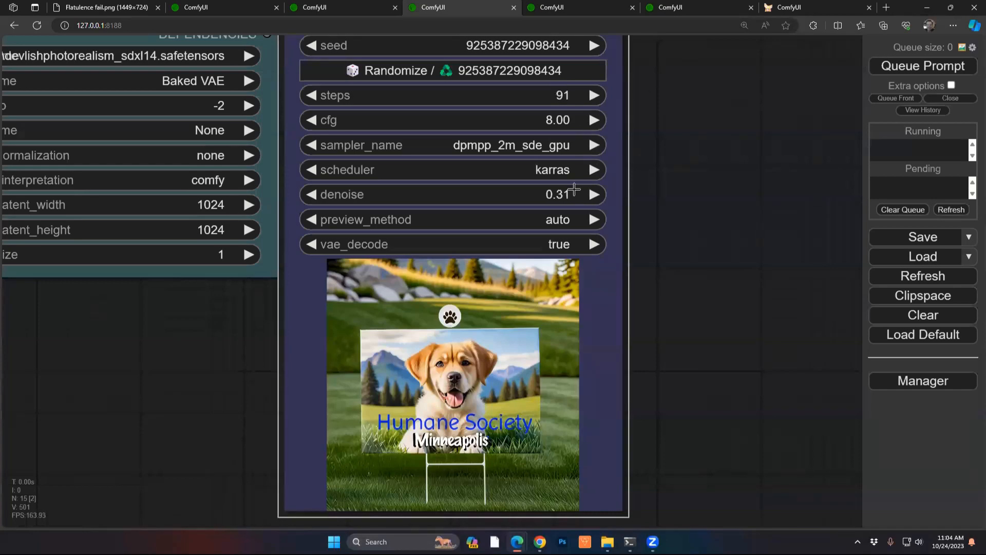
mouse_move(570, 221)
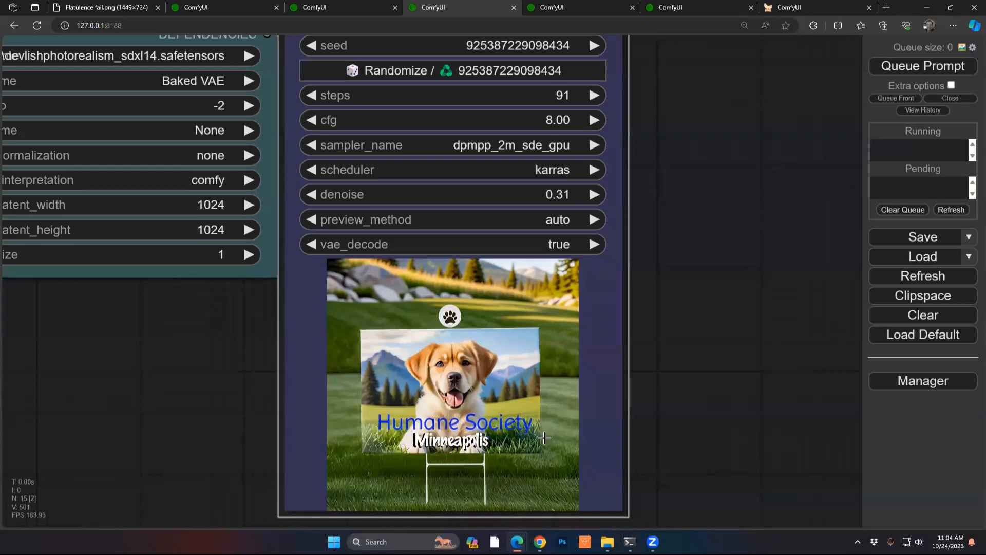
mouse_move(583, 179)
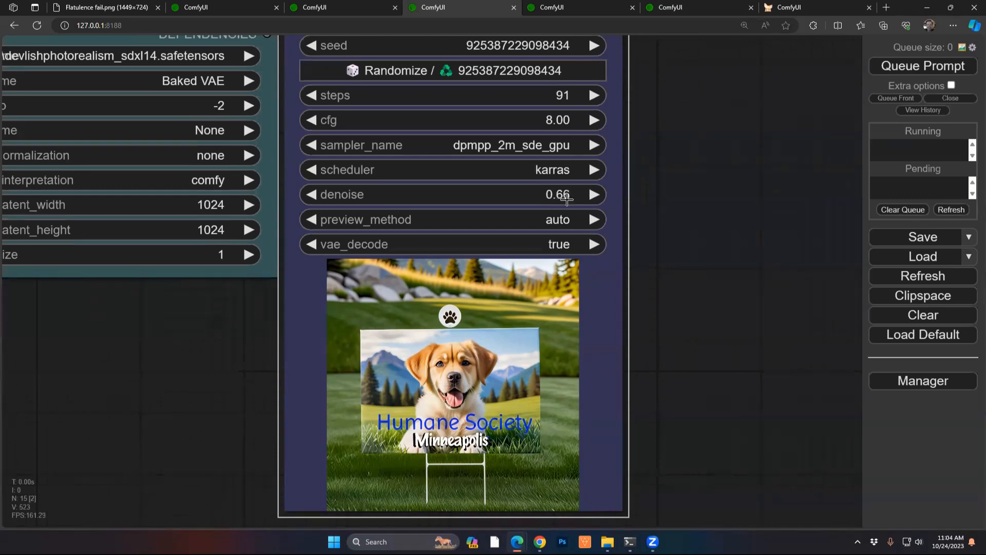
Step: Set the KSampler (Efficient) node to 13 steps with 0.63 denoise
click(592, 194)
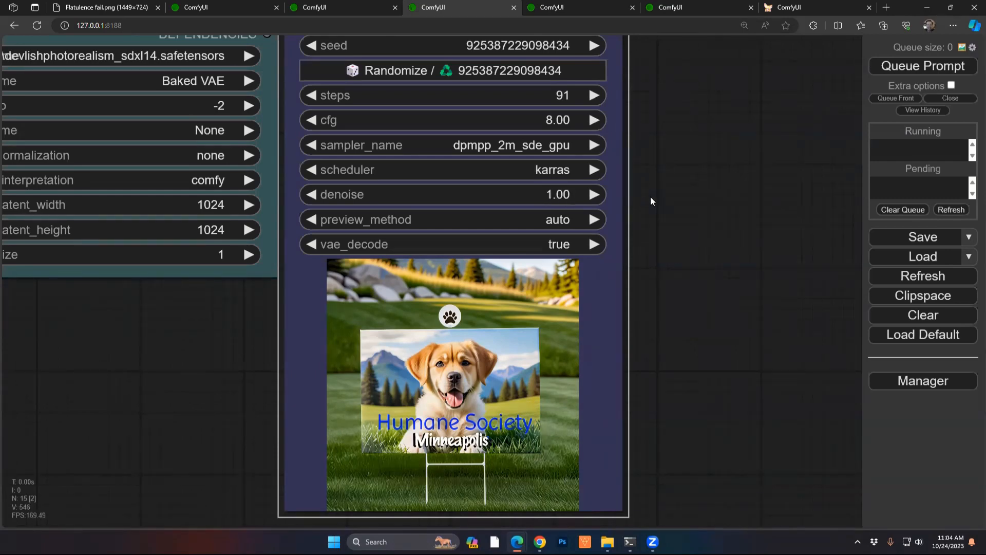
drag(558, 194, 558, 201)
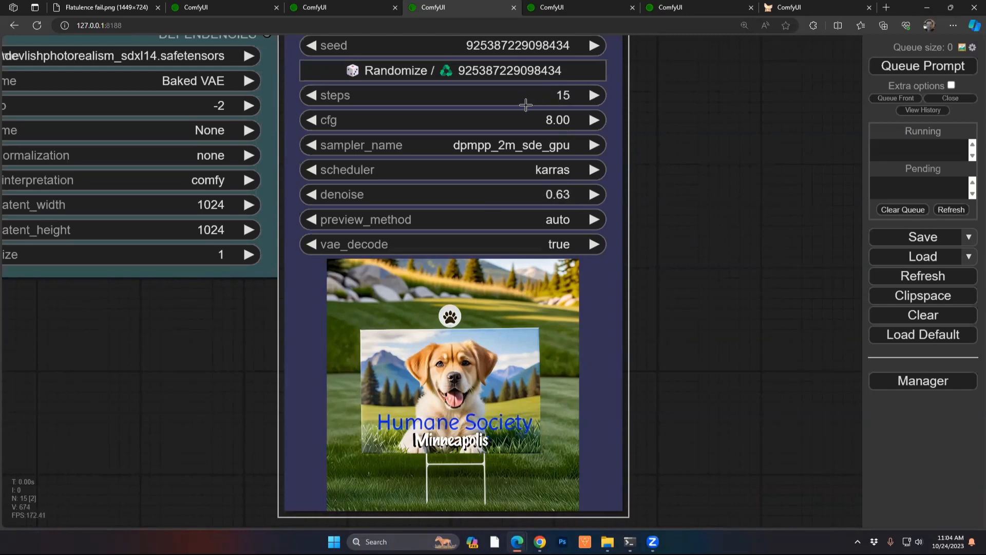
click(592, 95)
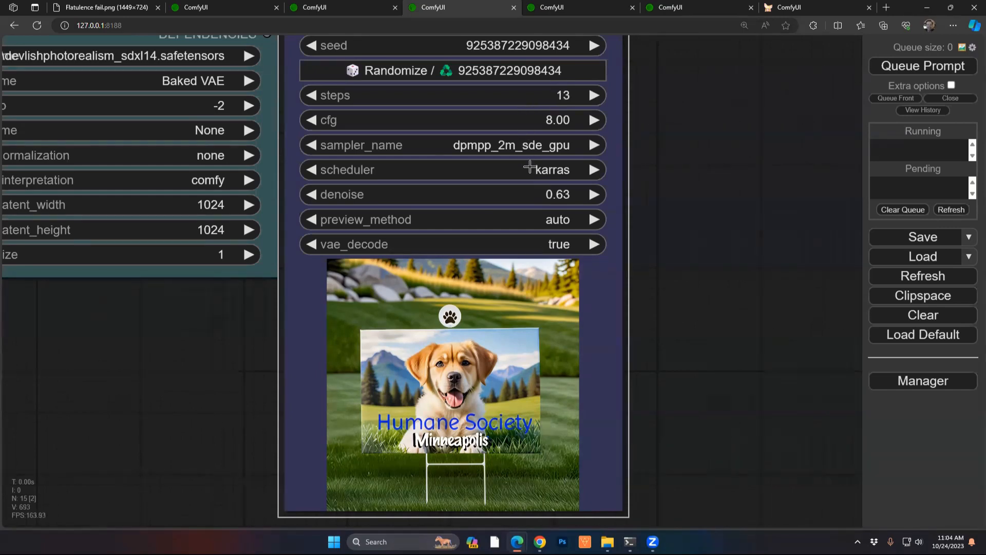
mouse_move(558, 402)
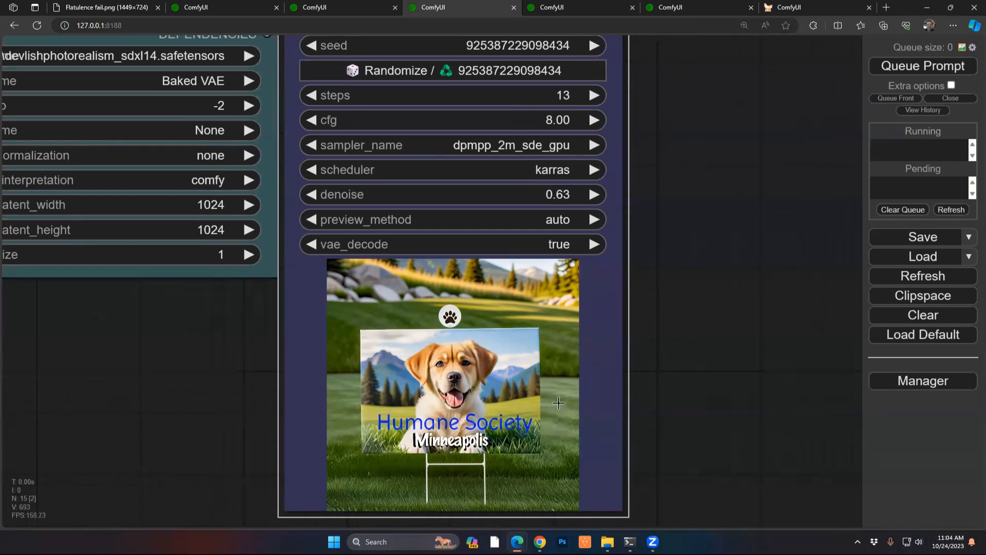
mouse_move(522, 417)
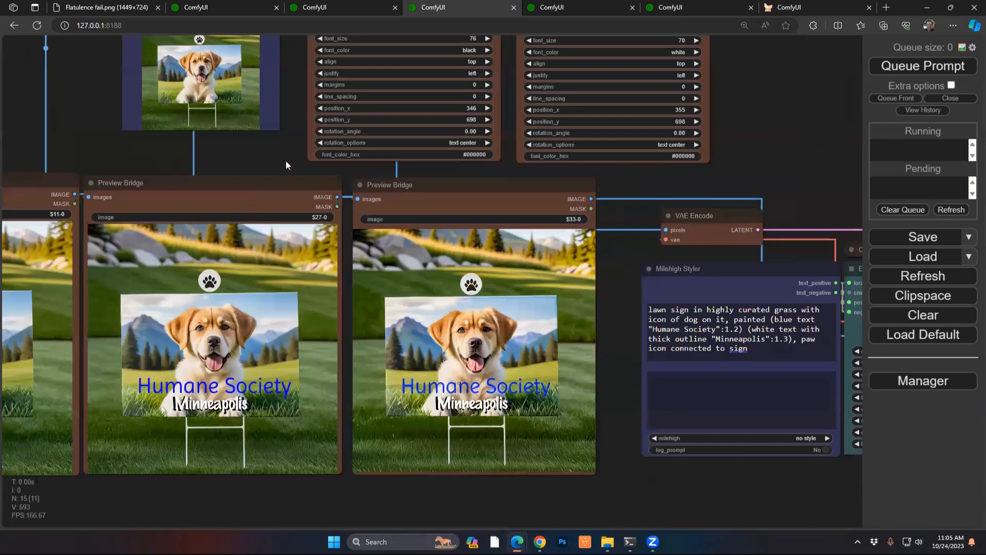
click(558, 7)
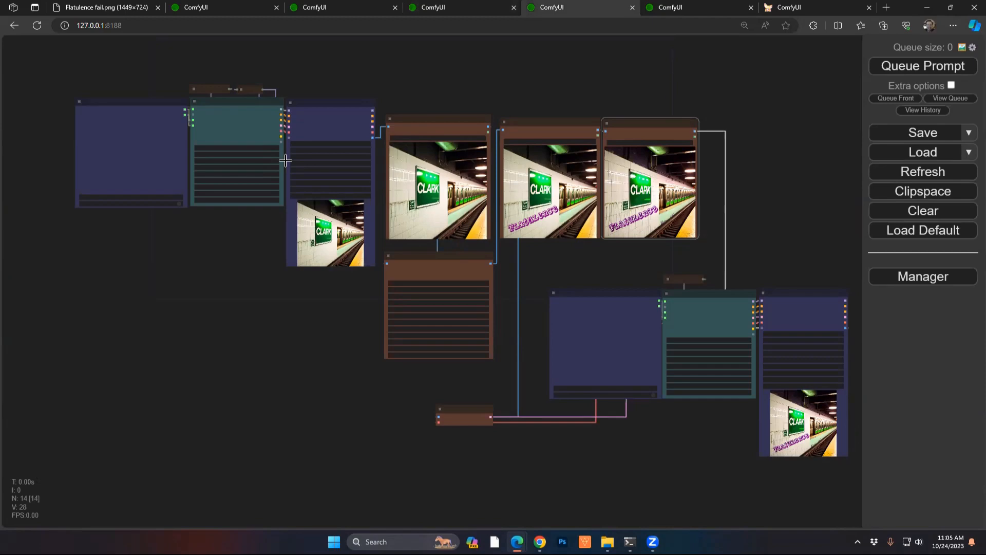
mouse_move(418, 187)
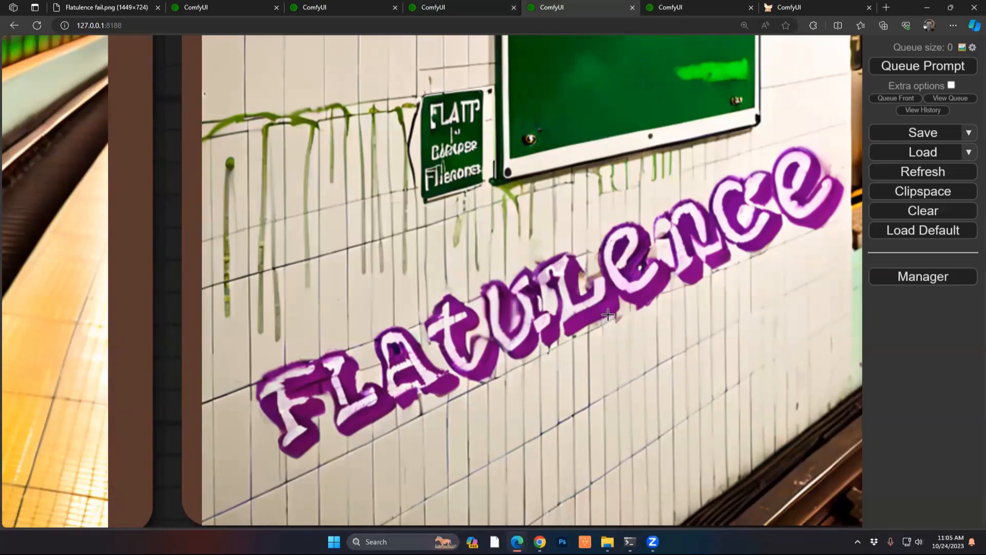
mouse_move(558, 288)
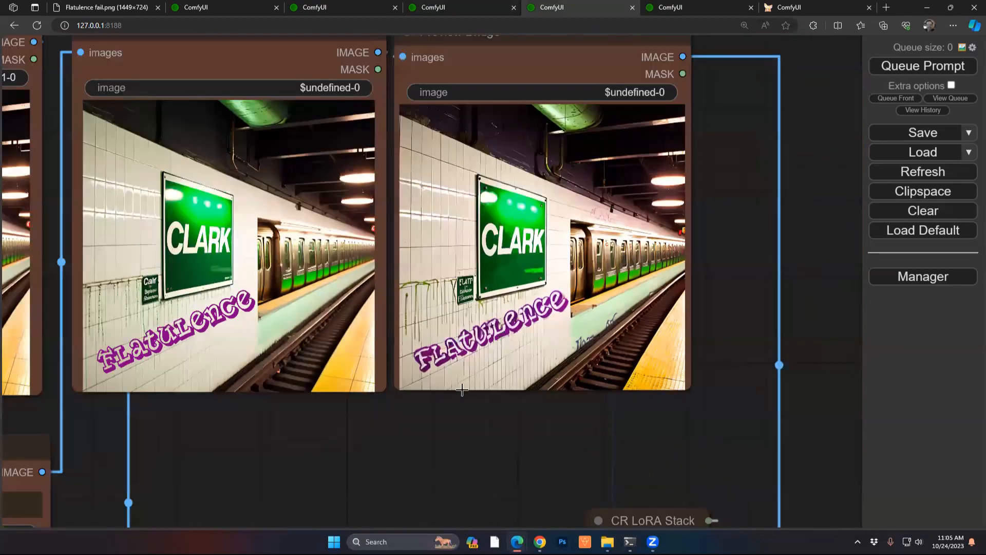
mouse_move(463, 357)
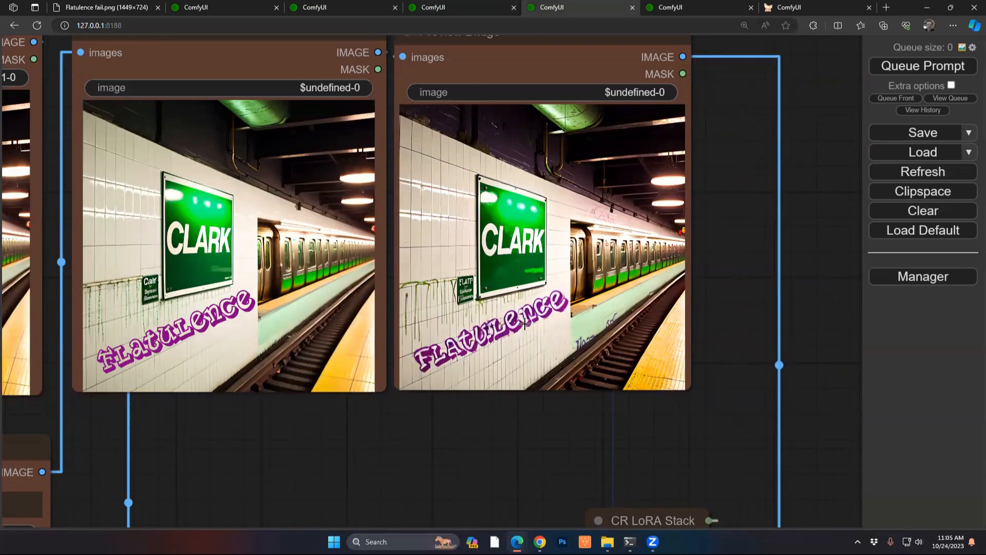
mouse_move(495, 423)
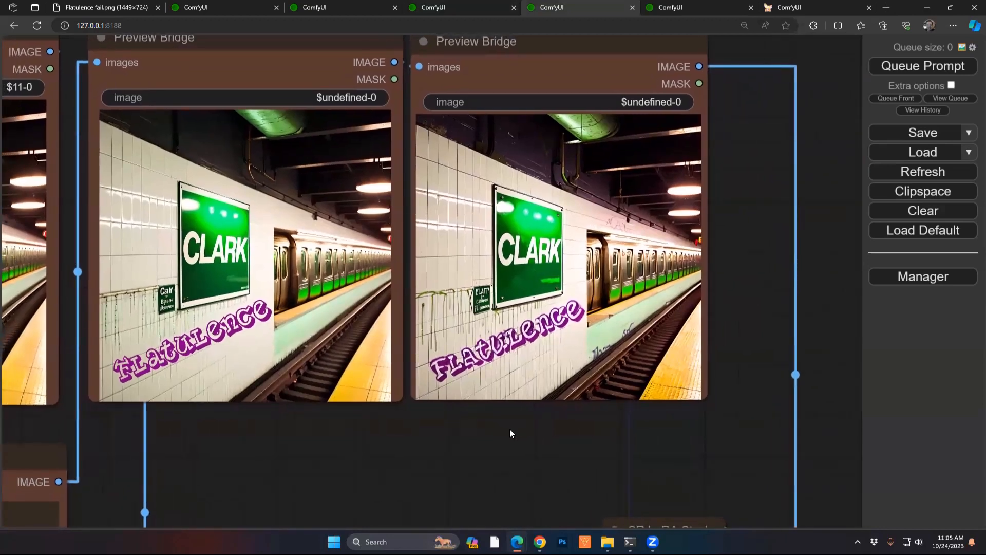
mouse_move(532, 438)
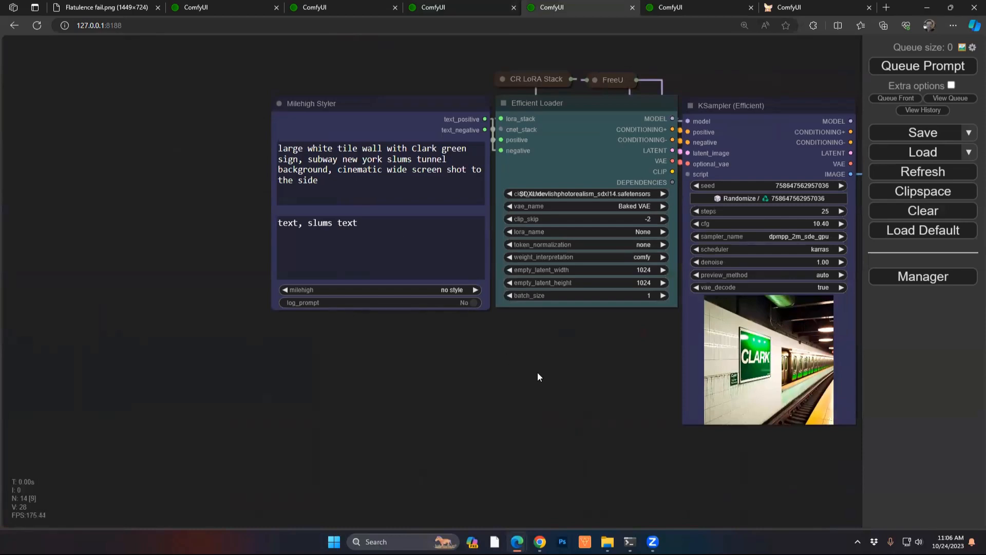
Step: View the Flatulence refinement sampler, nudge VAE Encode left, and show the previews
drag(538, 377, 580, 371)
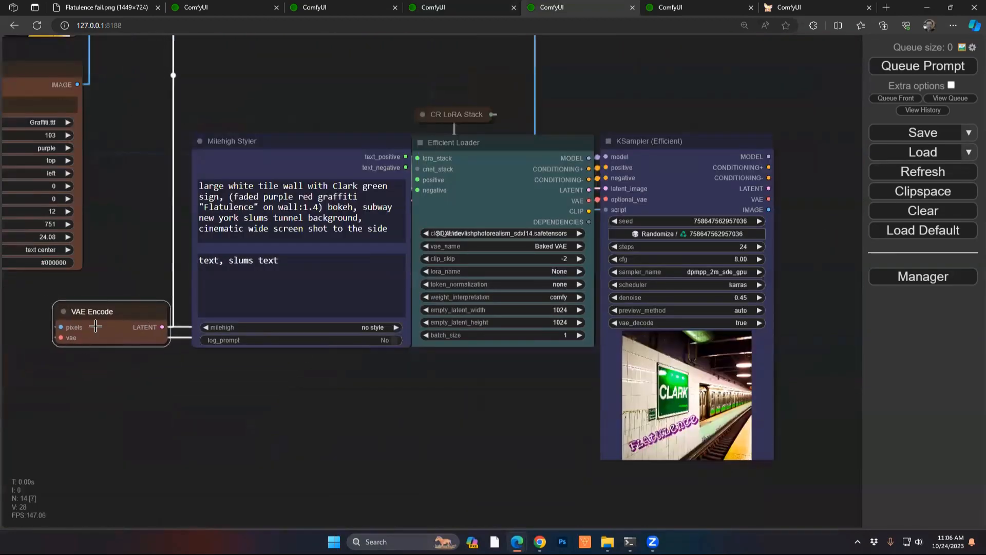
drag(92, 311, 64, 309)
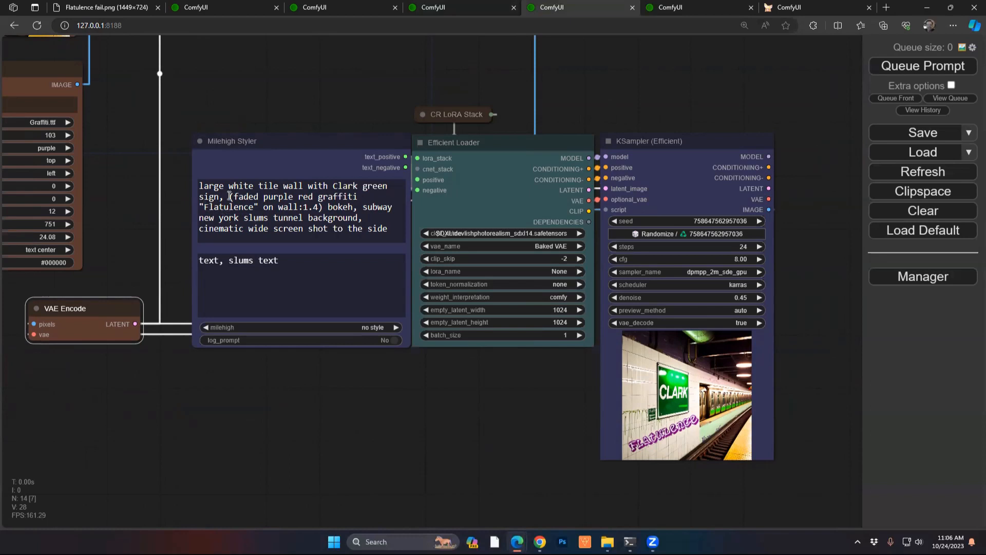
drag(229, 196, 321, 208)
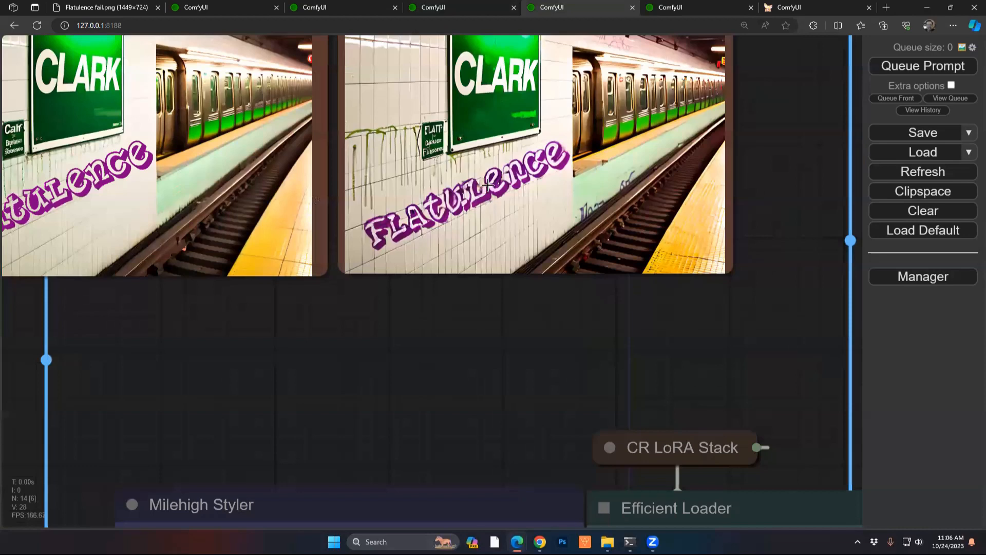
mouse_move(493, 183)
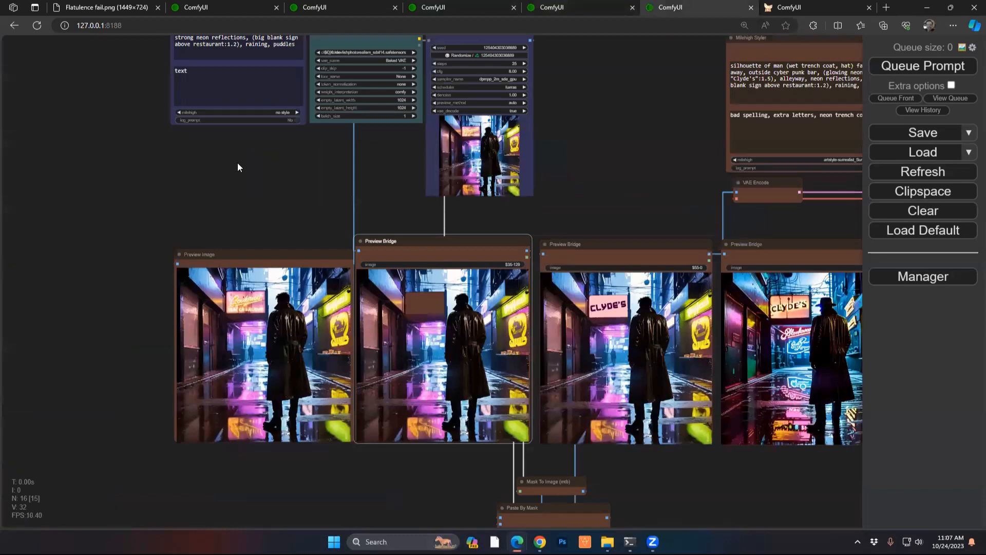
scroll(down, 3)
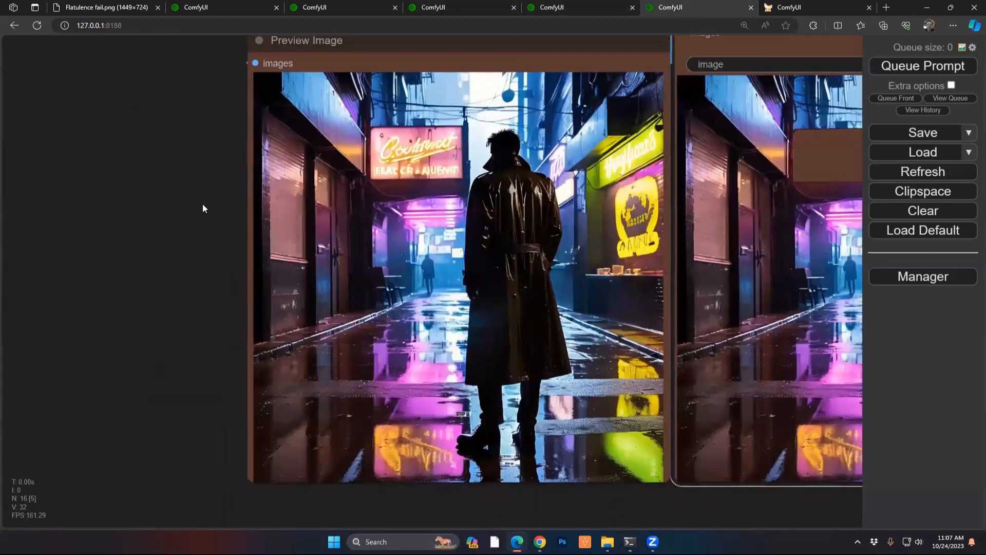
mouse_move(276, 200)
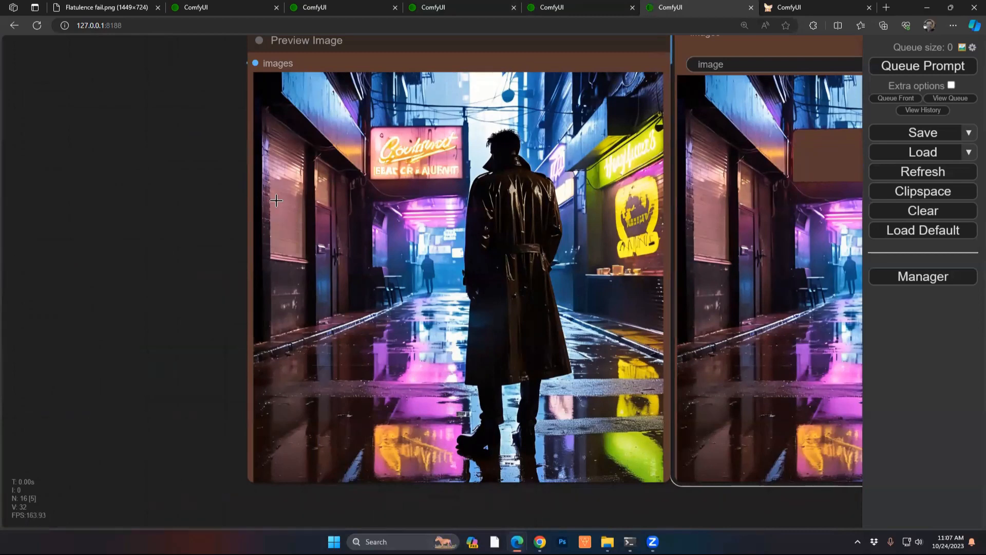
mouse_move(448, 166)
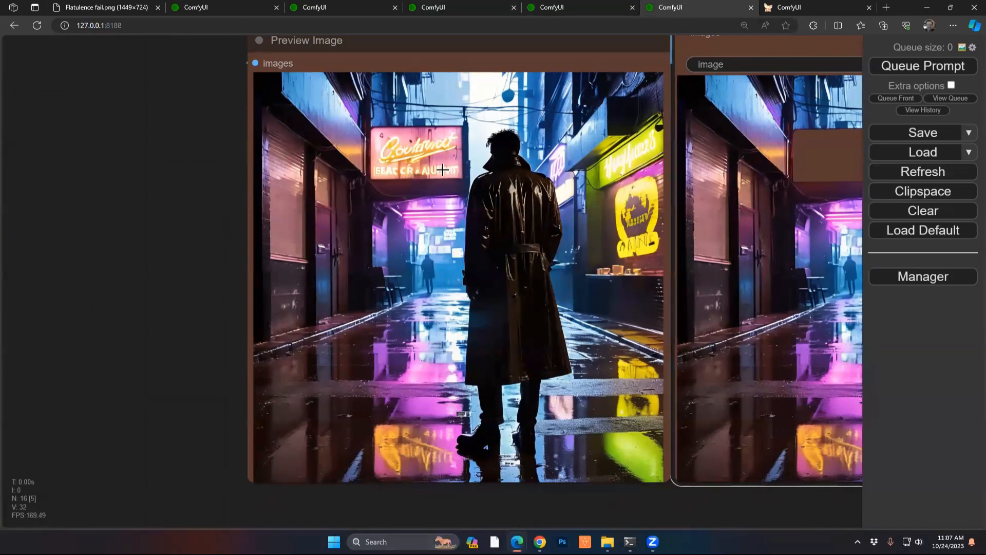
mouse_move(260, 212)
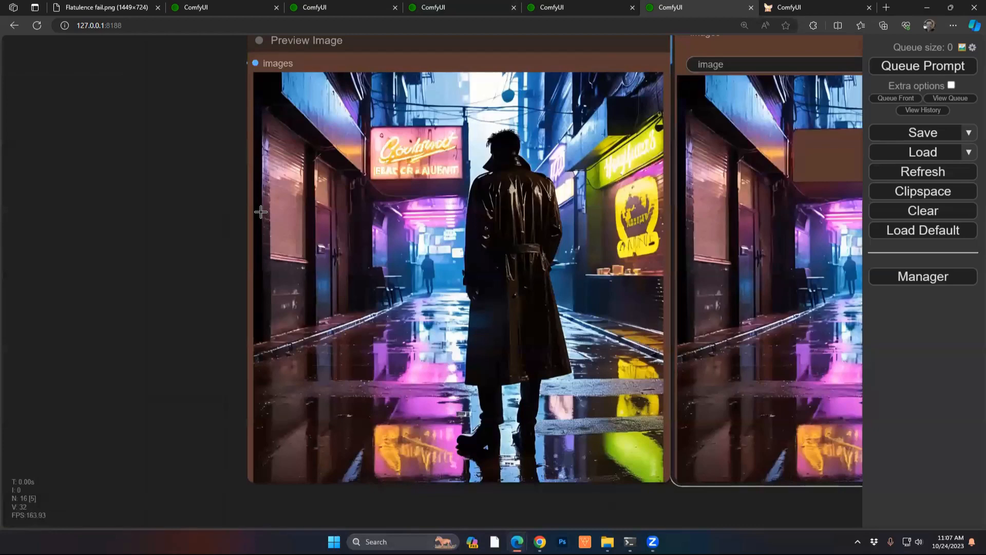
mouse_move(314, 217)
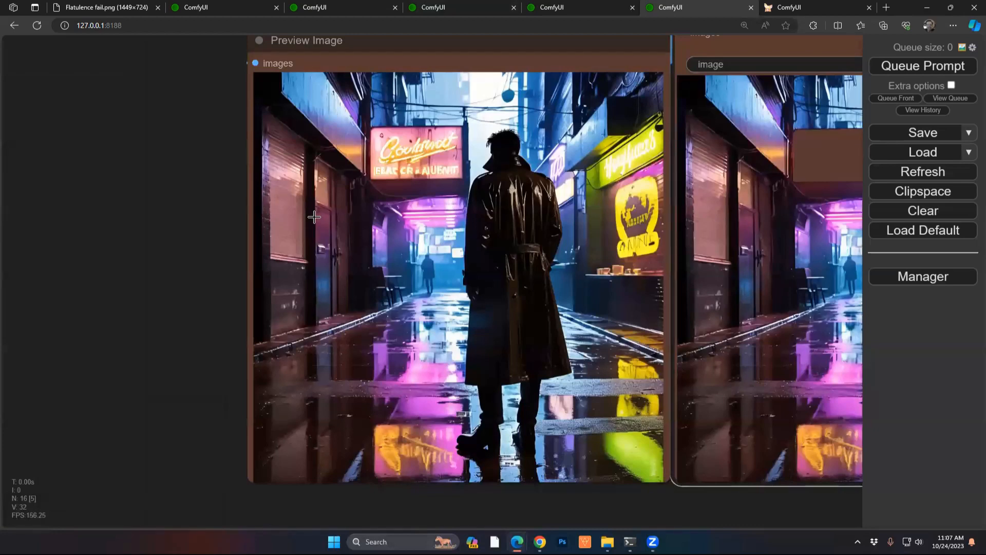
mouse_move(378, 235)
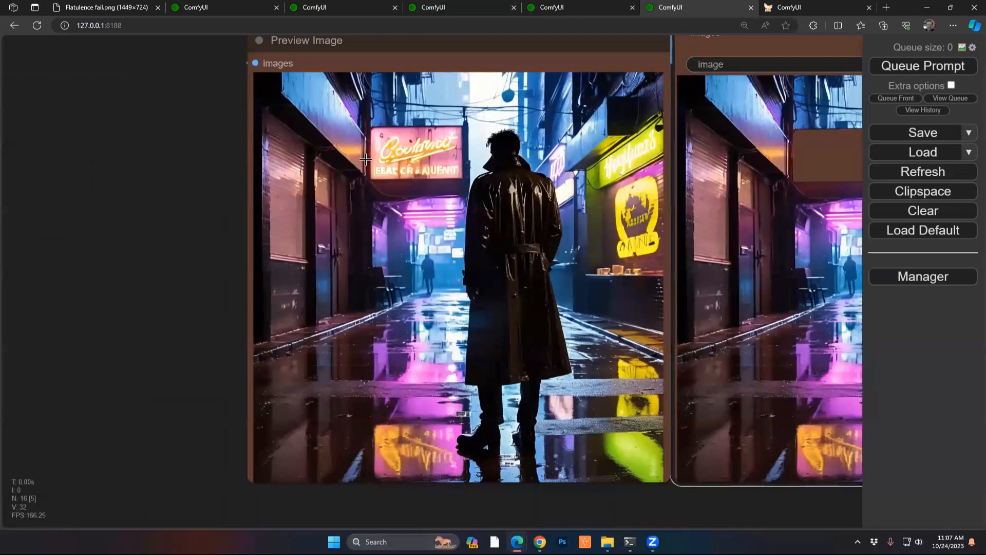
mouse_move(616, 473)
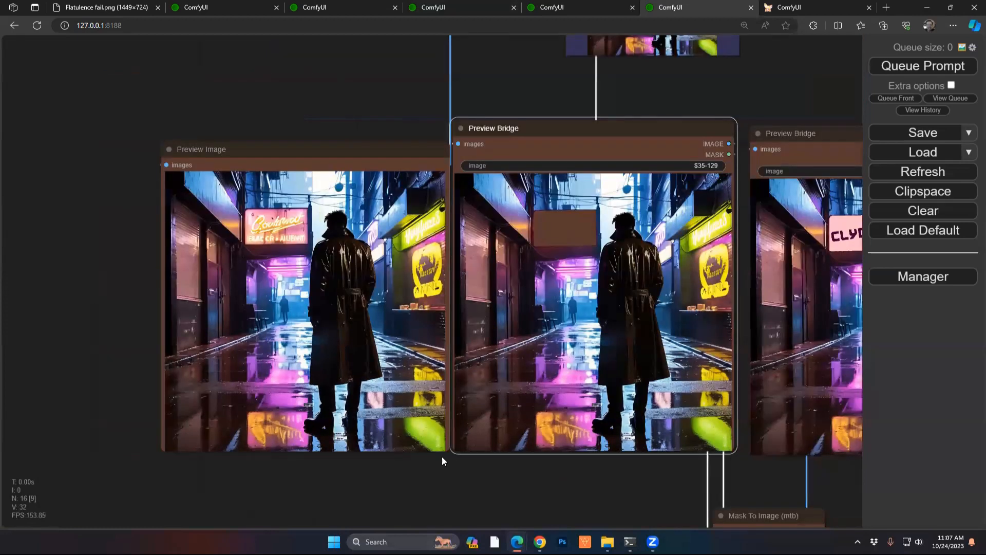
mouse_move(505, 480)
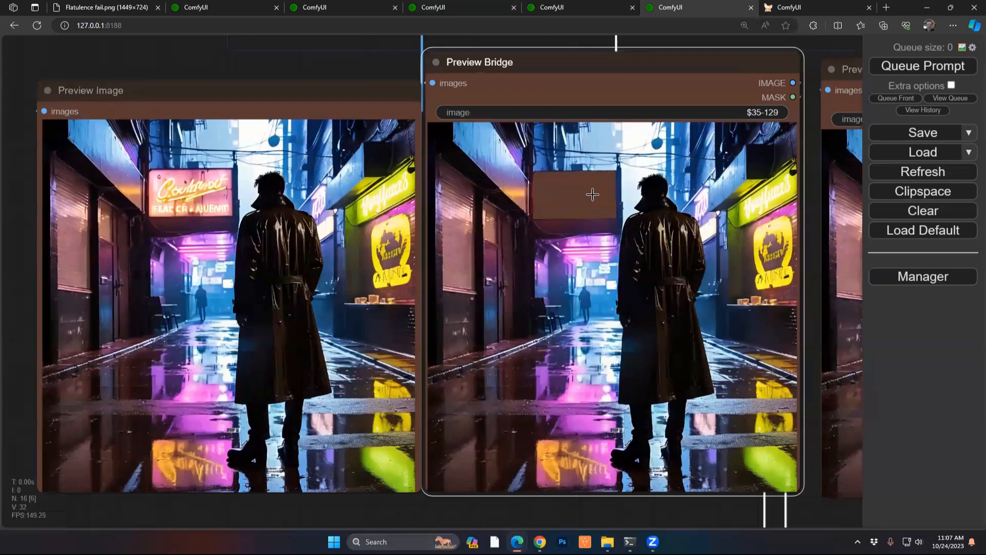
mouse_move(576, 205)
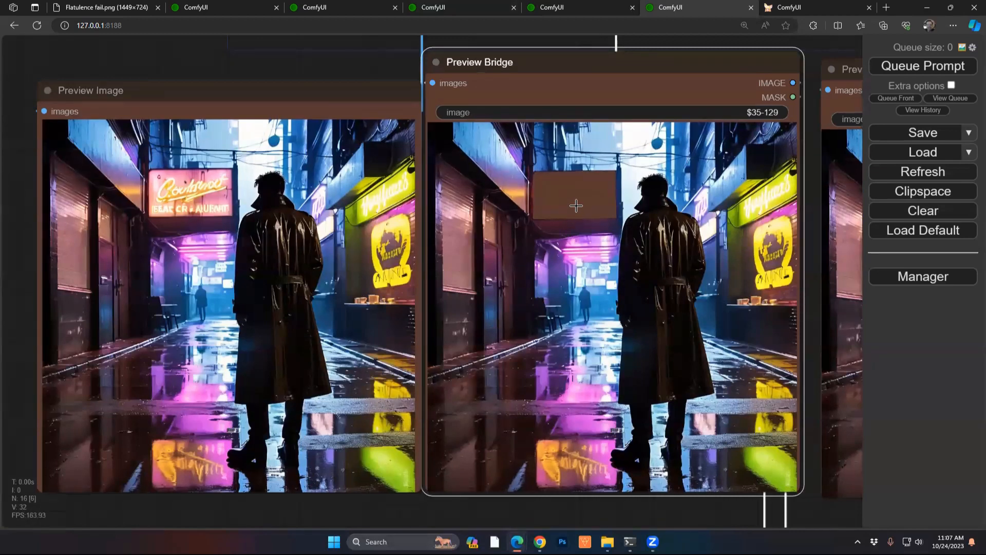
mouse_move(564, 184)
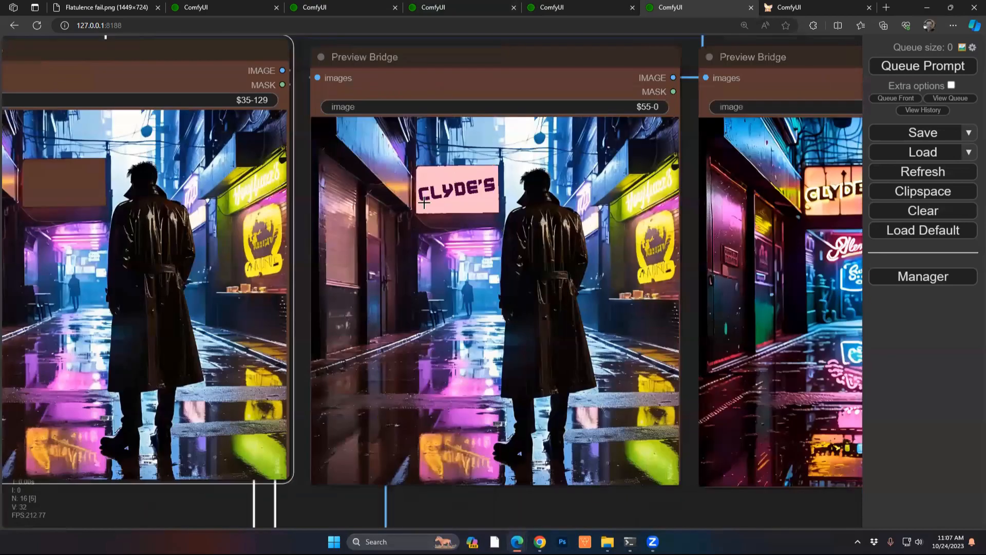
mouse_move(459, 194)
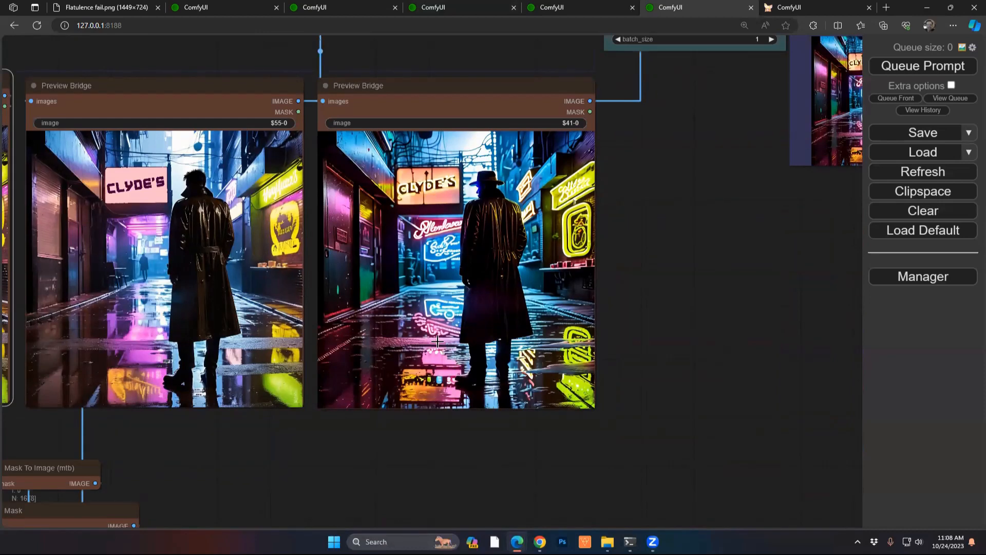
mouse_move(395, 374)
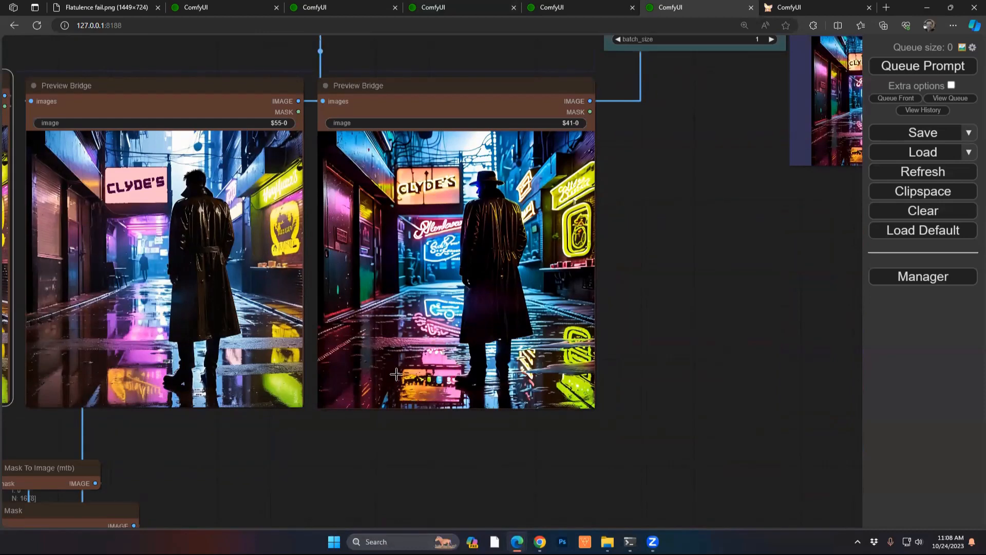
mouse_move(438, 200)
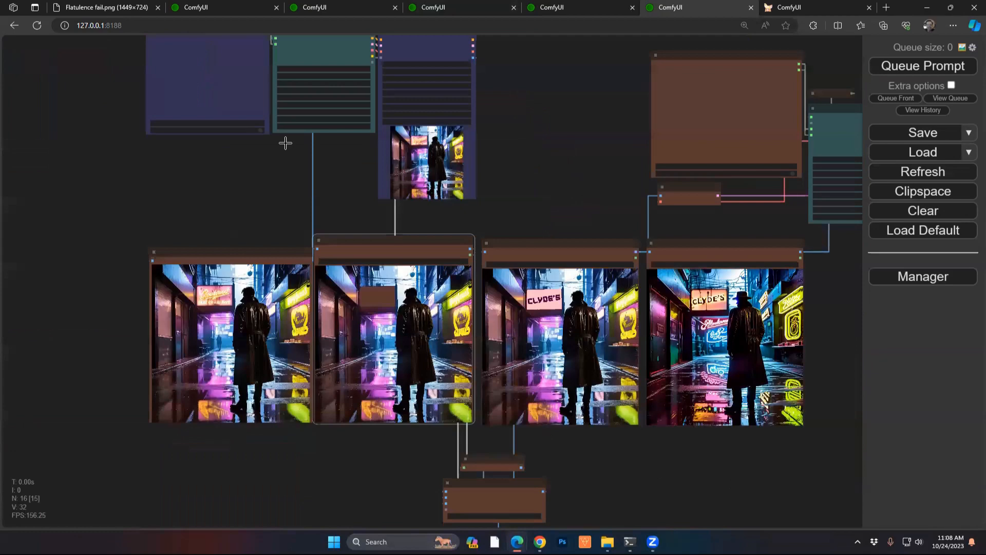
Step: Pan to the Milehigh Styler neon-alley prompt node
drag(286, 143, 299, 219)
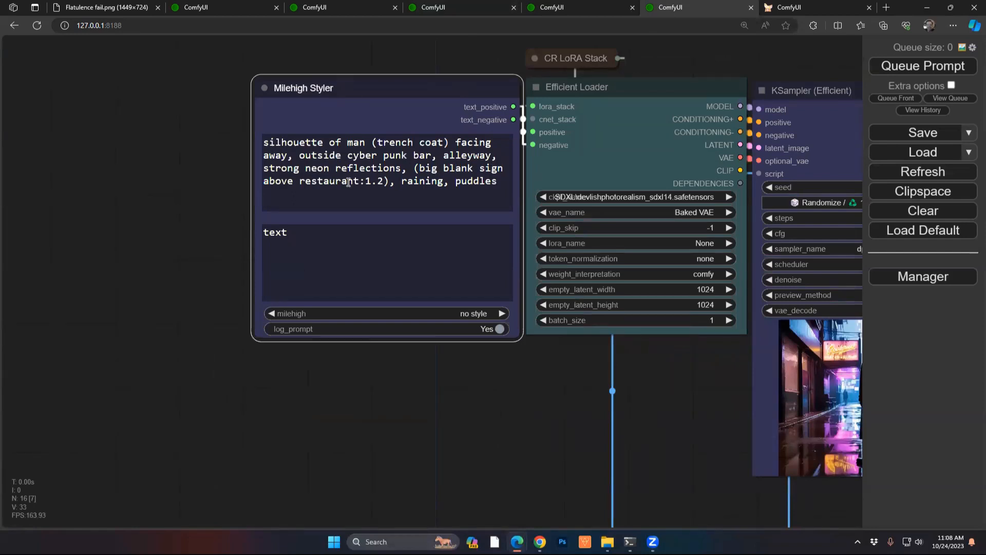
mouse_move(503, 420)
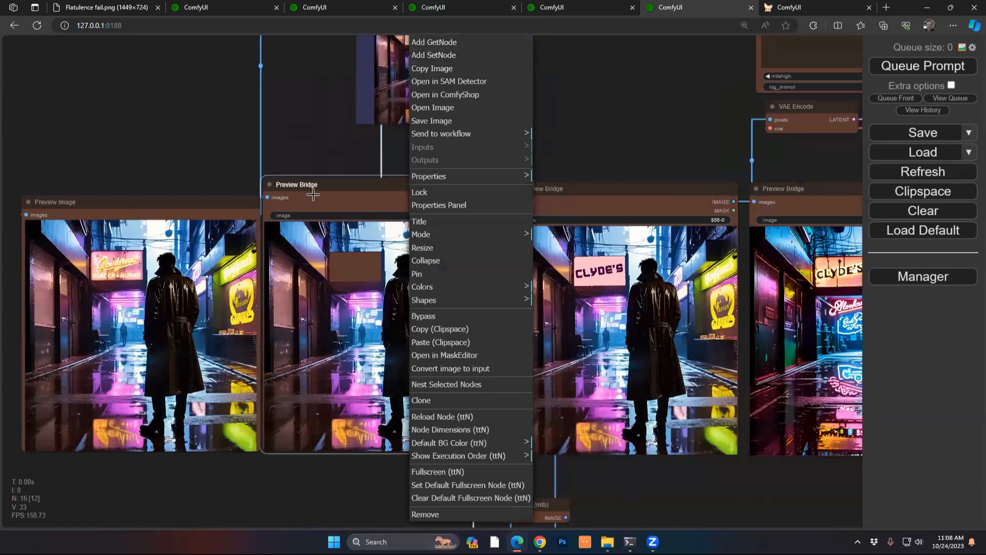
Step: Mark the blank sign in SAM Detector and save the mask to the preview node
click(444, 355)
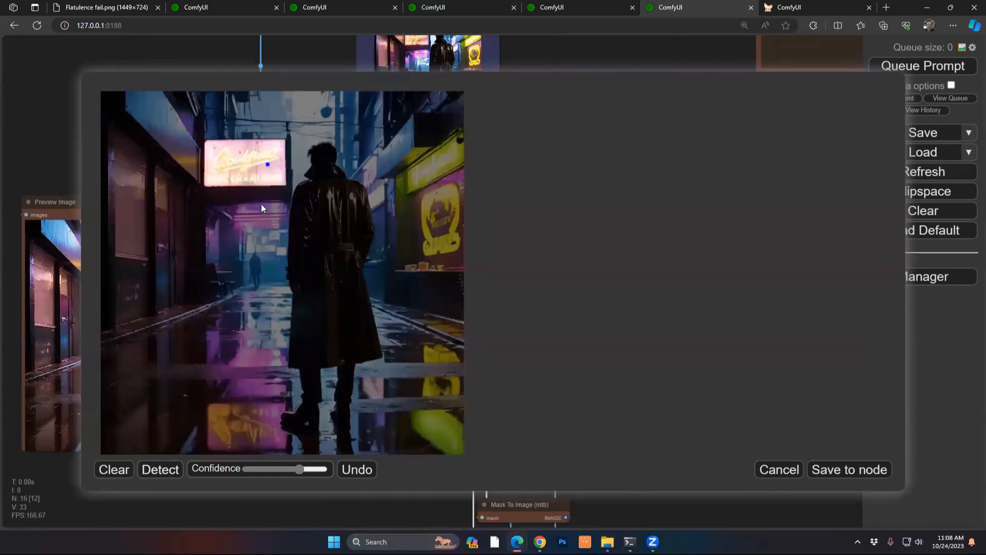
click(779, 469)
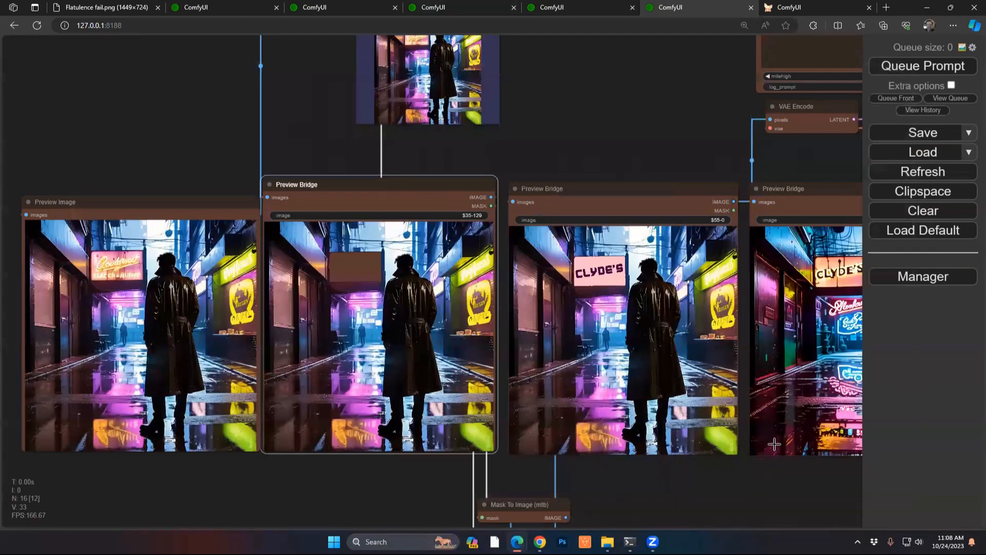
mouse_move(626, 157)
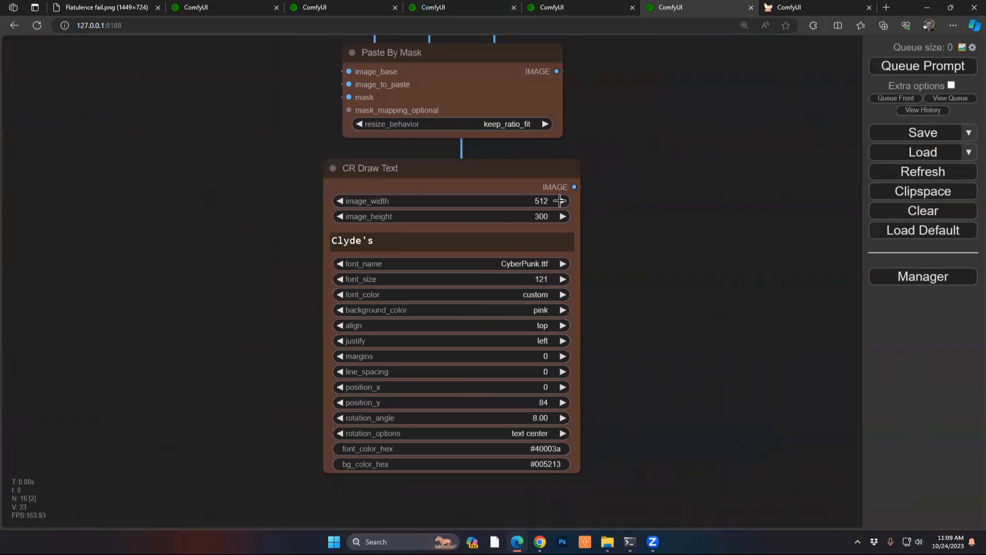
mouse_move(541, 200)
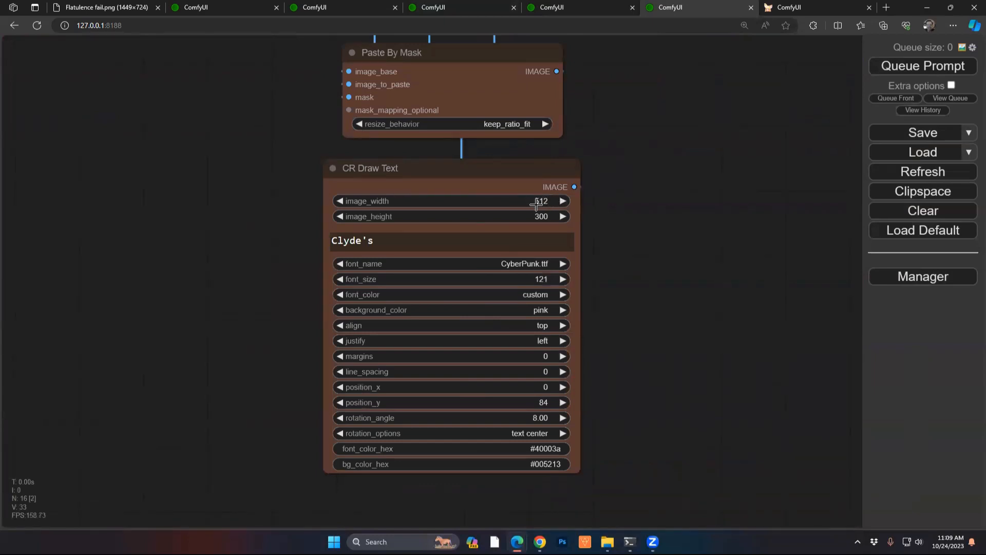
mouse_move(537, 216)
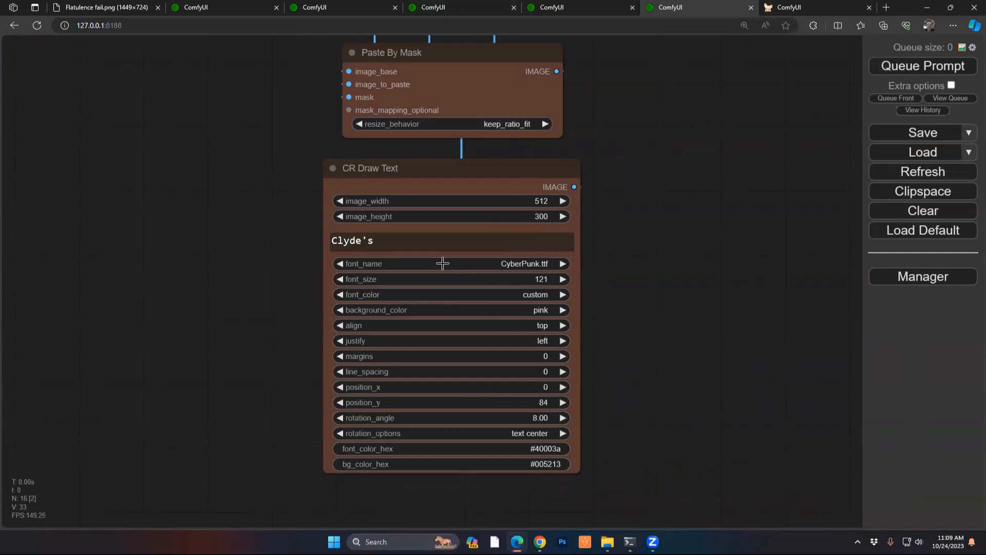
mouse_move(516, 263)
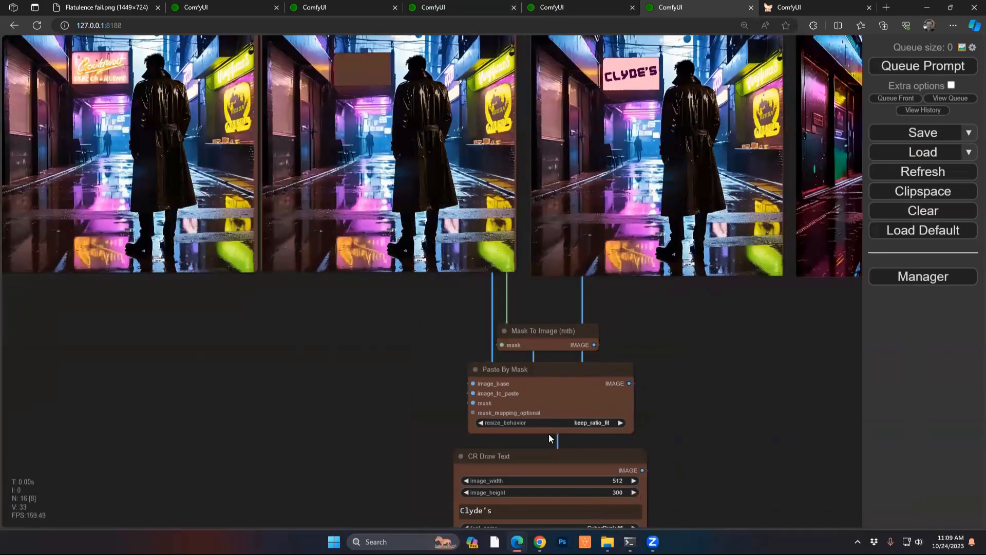
mouse_move(624, 451)
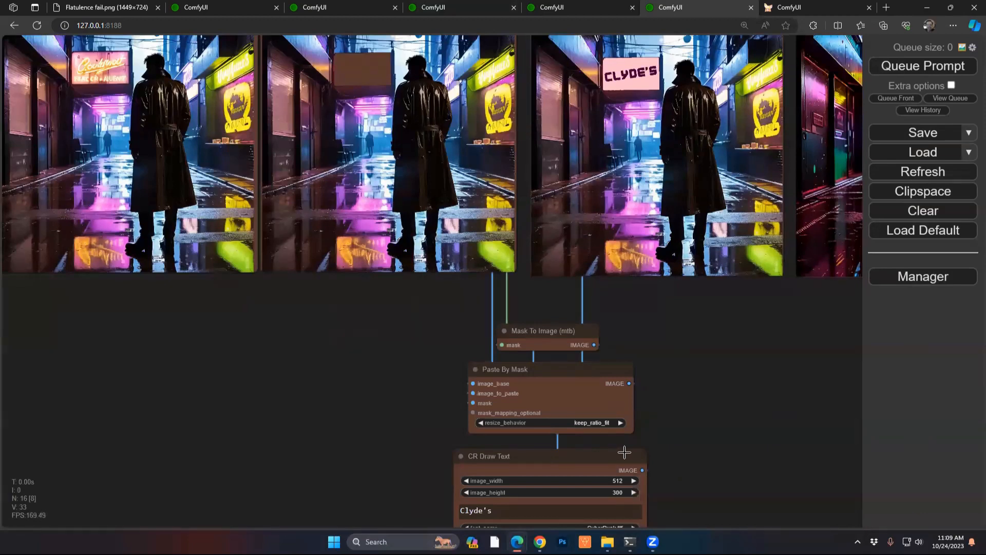
mouse_move(527, 388)
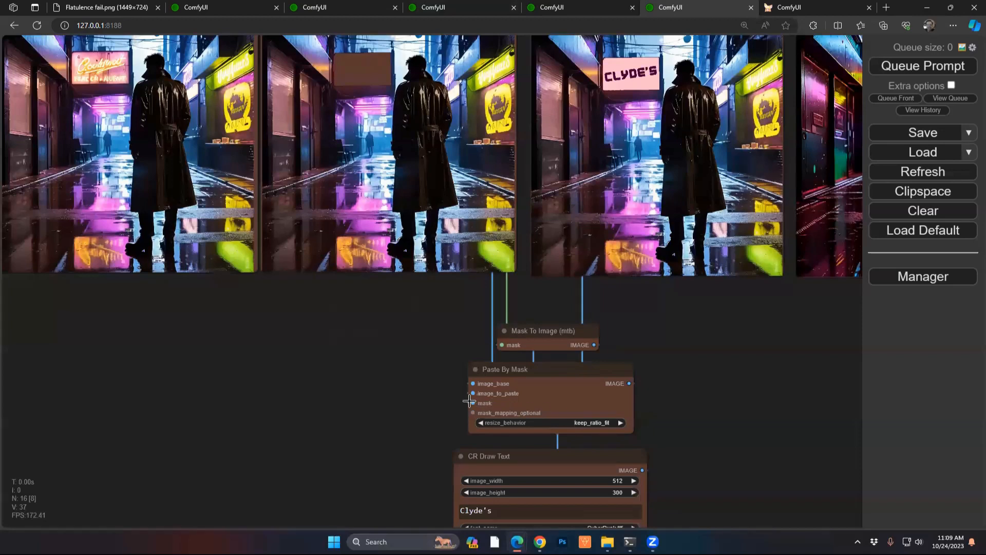
mouse_move(348, 81)
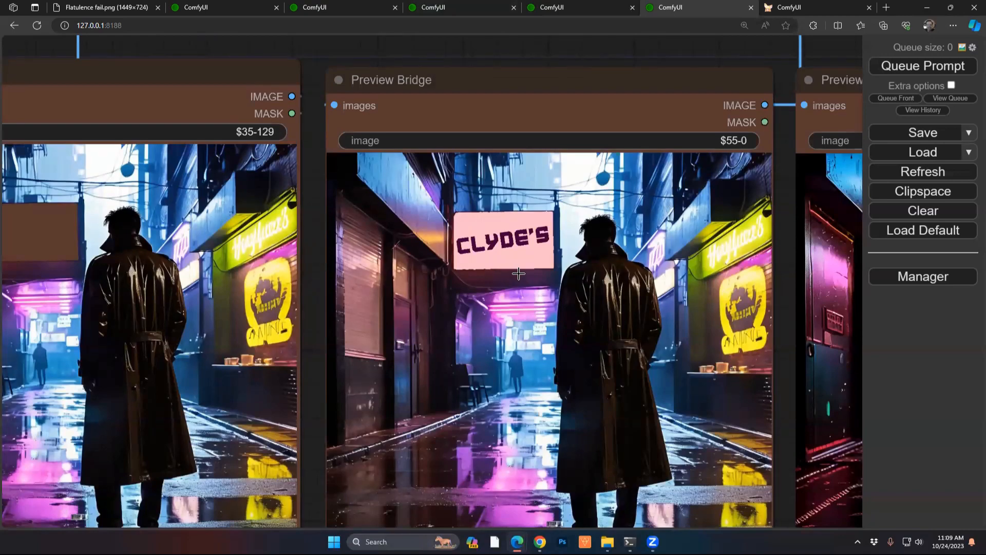
Step: Scroll to the KSampler (Efficient) dpmpp_2m_sde_gpu, karras settings for Clyde's alley
scroll(down, 3)
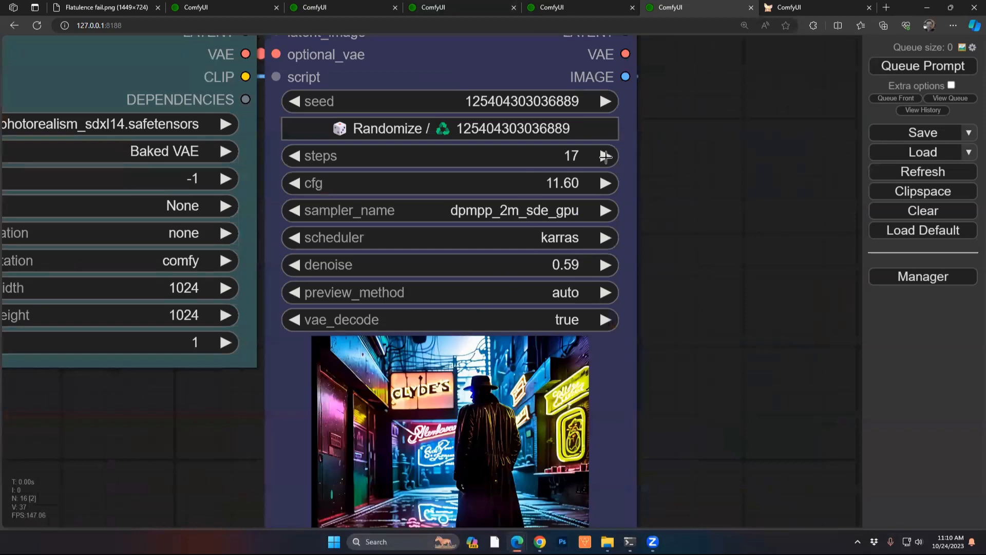
mouse_move(577, 160)
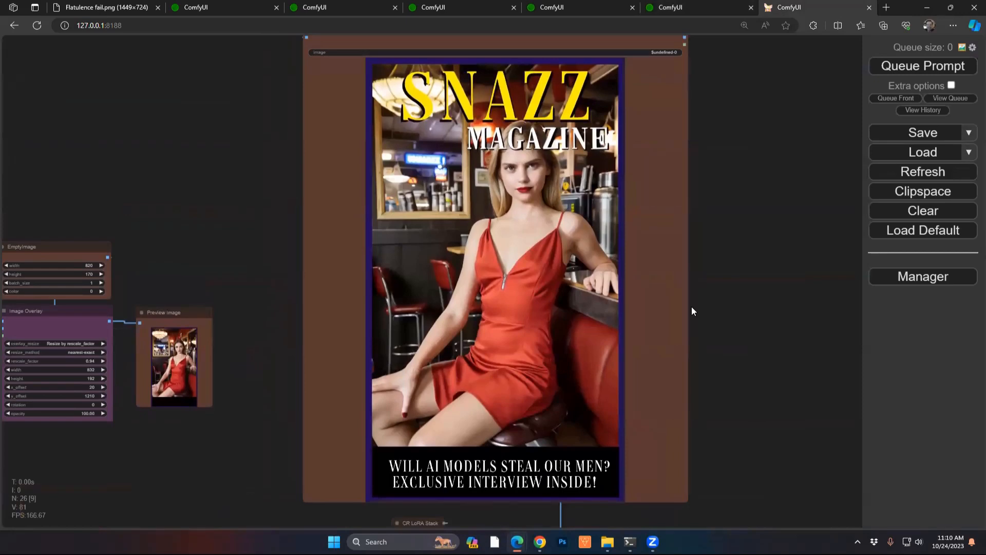
Step: Zoom to the ImageCompositeMasked node placing the bar photo at offset 20, 20
scroll(down, 3)
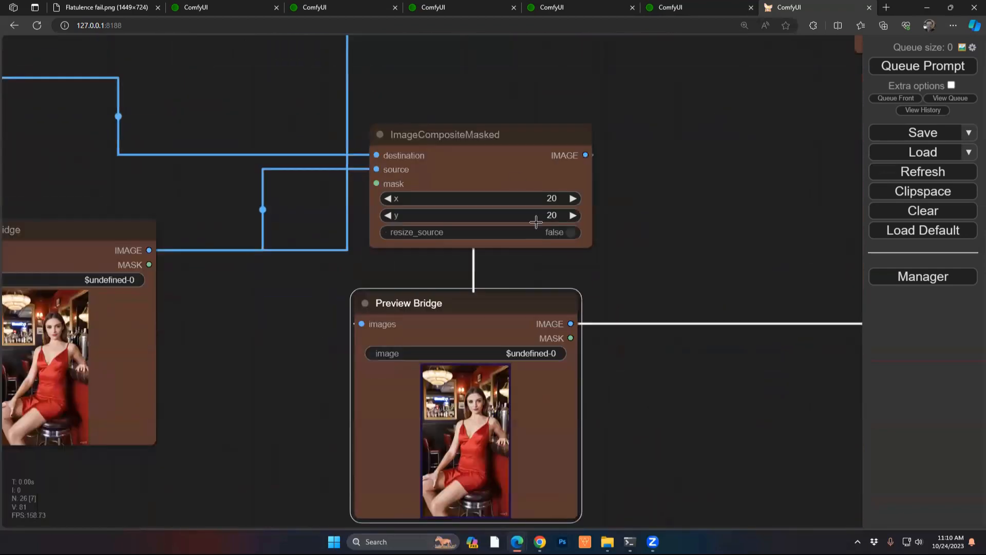
Step: Pan to the 808×1384 EmptyImage, purple CR Color Tint (0.90) and Image Levels nodes
drag(536, 222, 524, 372)
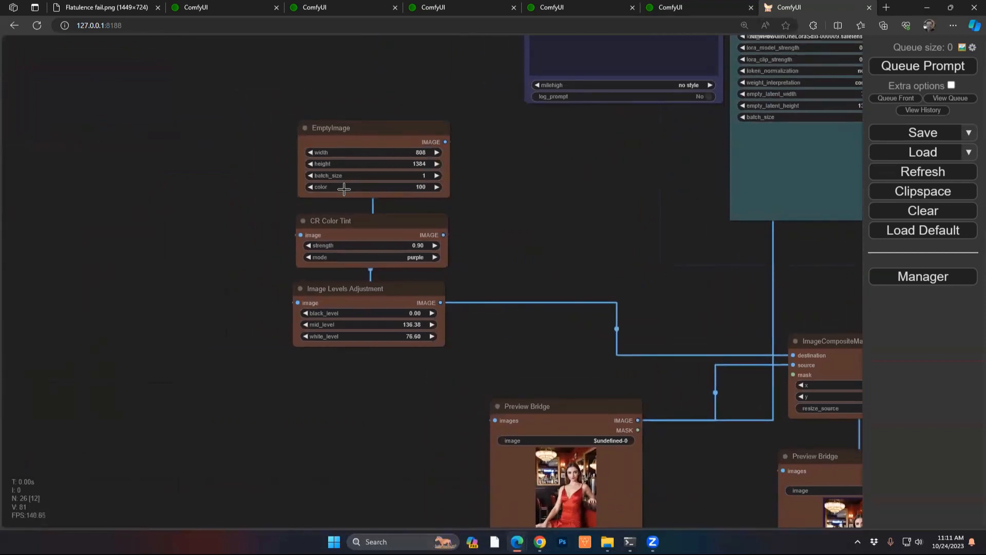
mouse_move(406, 373)
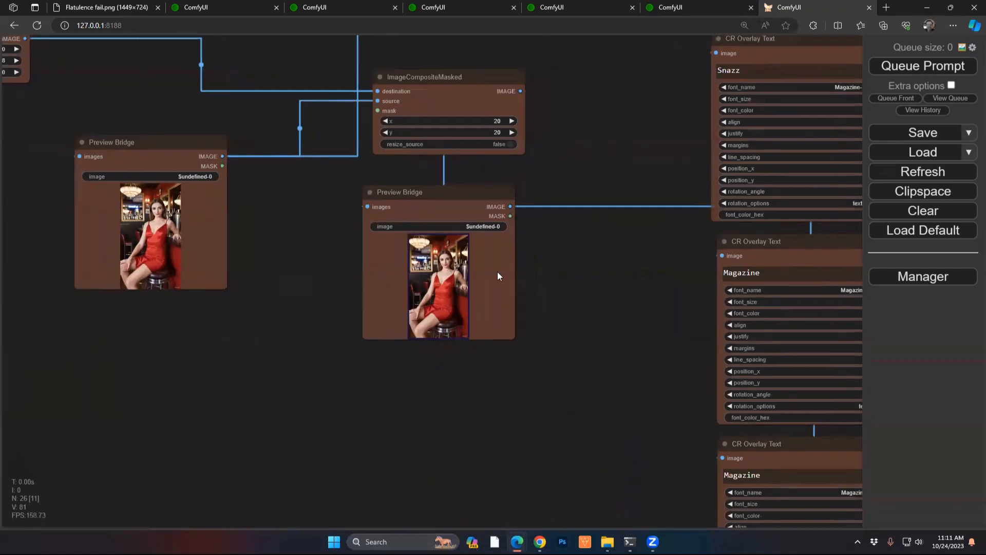
Step: Scroll through the two Snazz CR Overlay Text nodes and the banner Image Overlay node
scroll(down, 3)
text(Snazz)
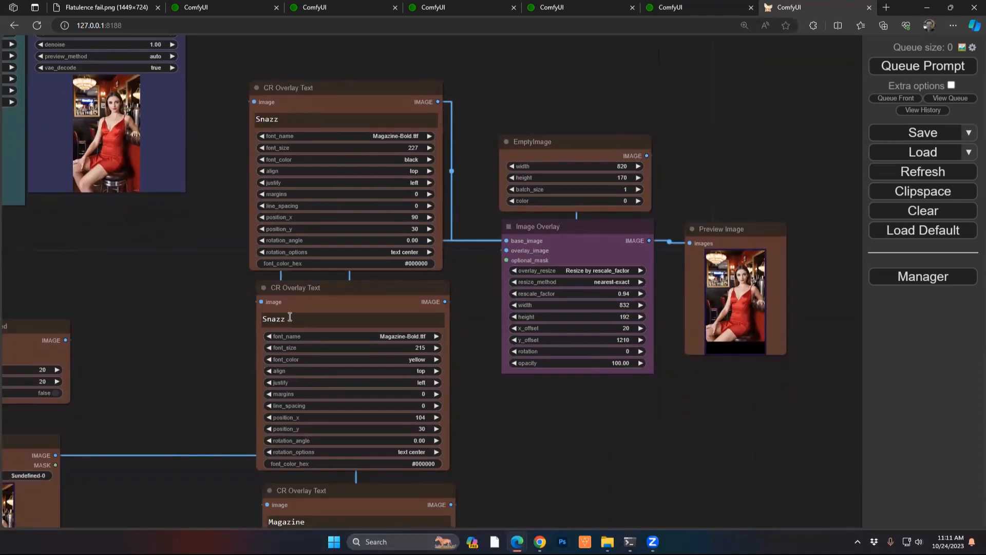
scroll(down, 3)
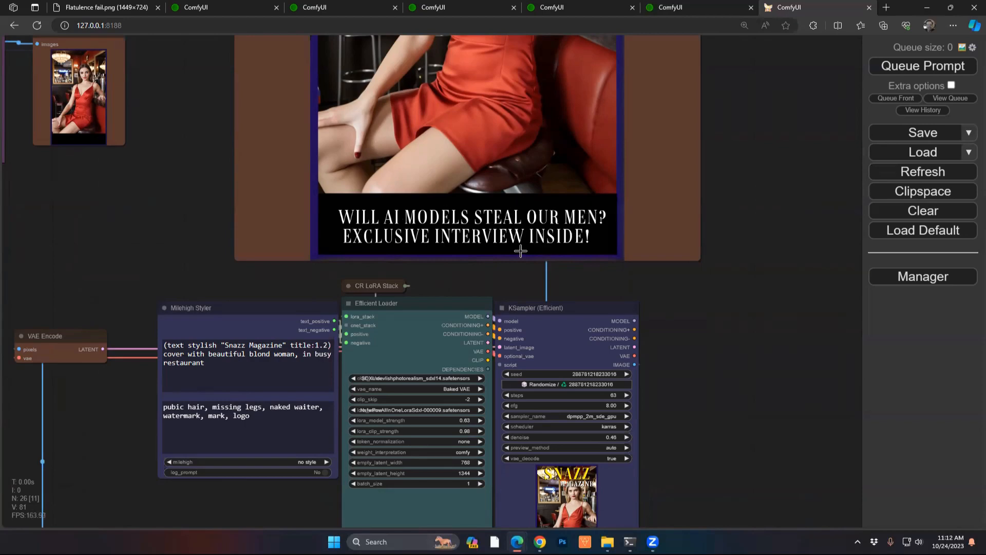
mouse_move(513, 244)
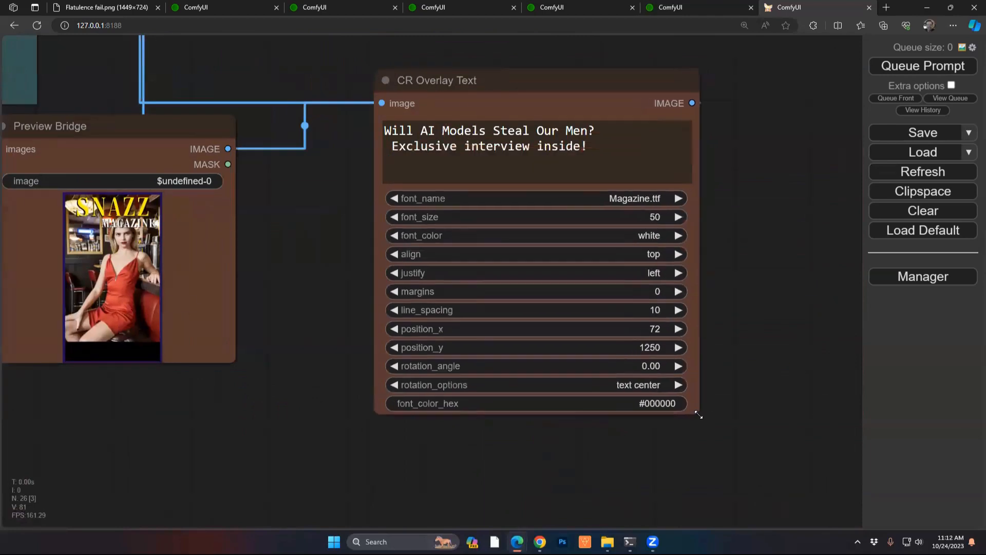
Step: Scroll to the headline overlay node: "Will AI Models Steal Our Men?" in white Magazine font, size 50
scroll(down, 3)
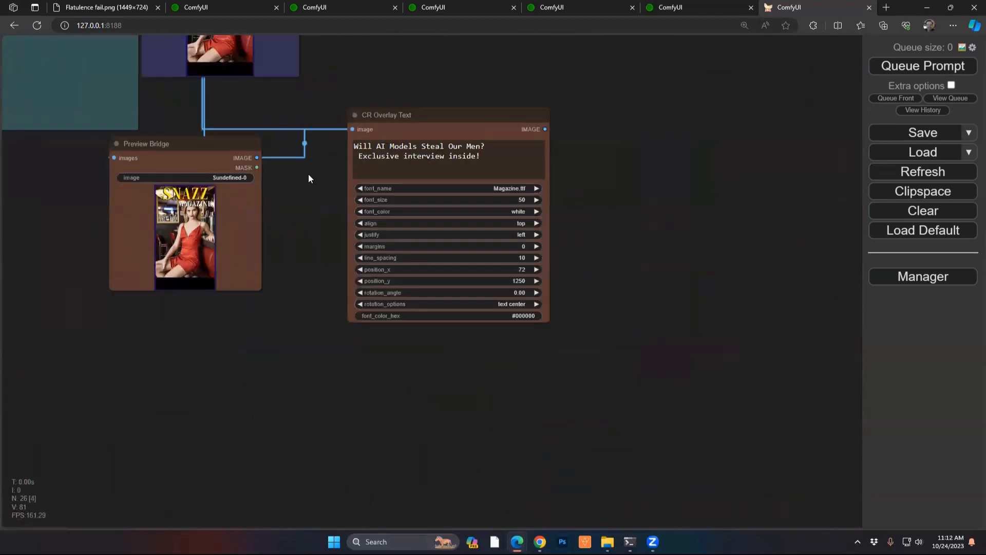